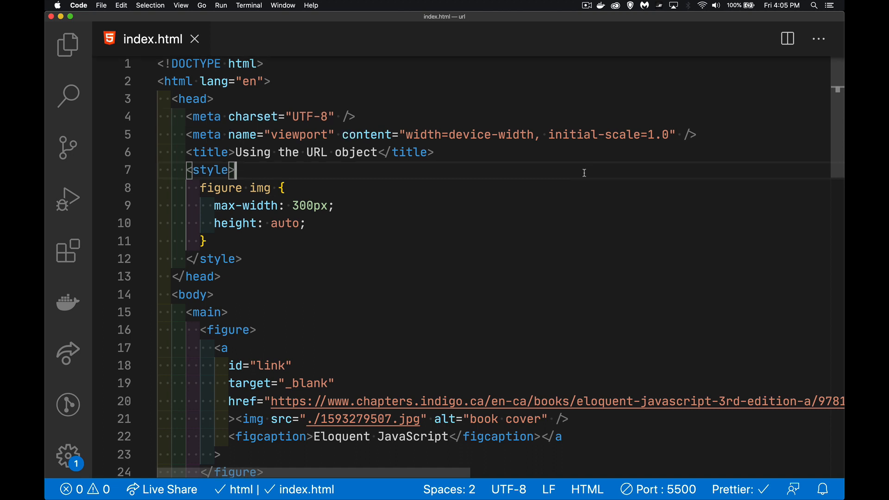
Highlight where the URL's query string begins and the algoliaQueryId name in its hash.
scroll(down, 3)
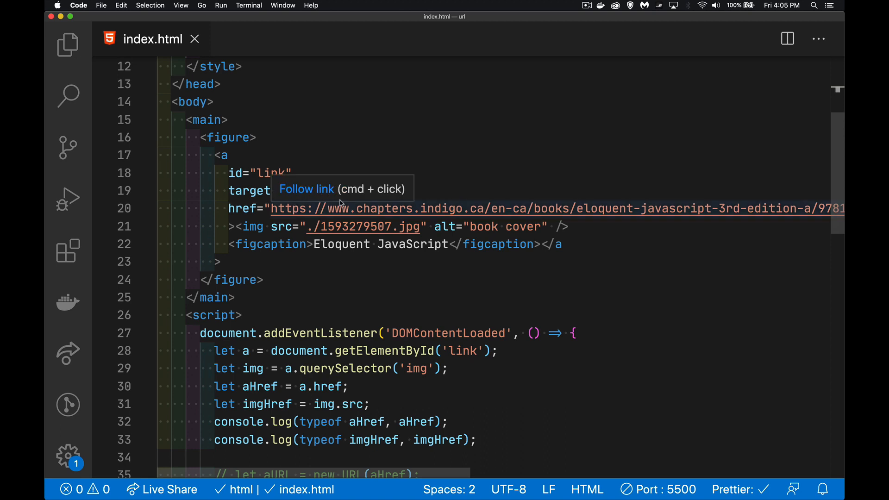
mouse_move(489, 213)
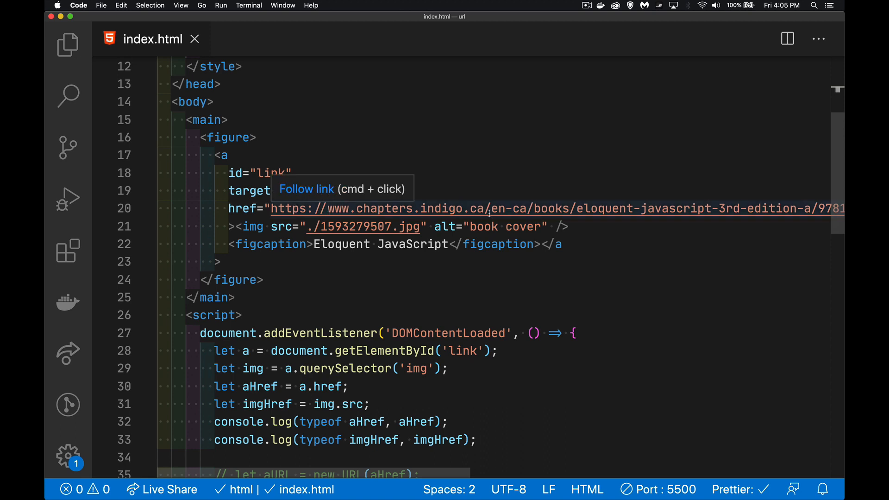
mouse_move(503, 200)
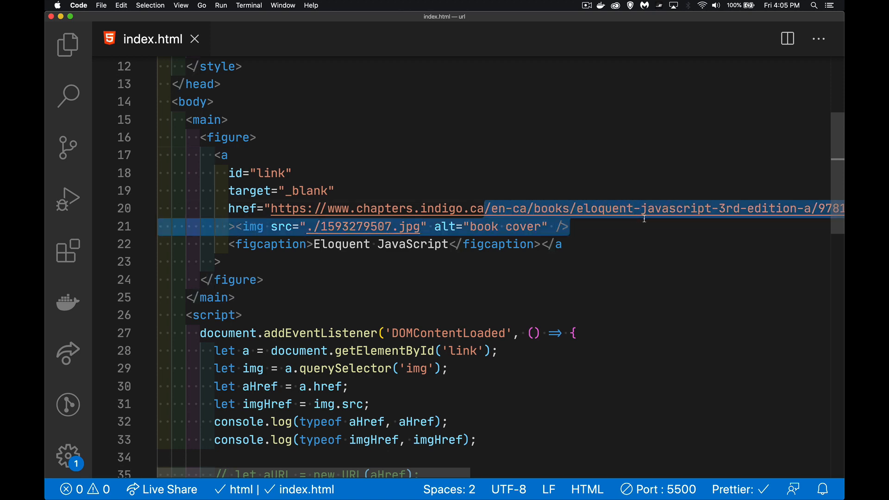
scroll(right, 3)
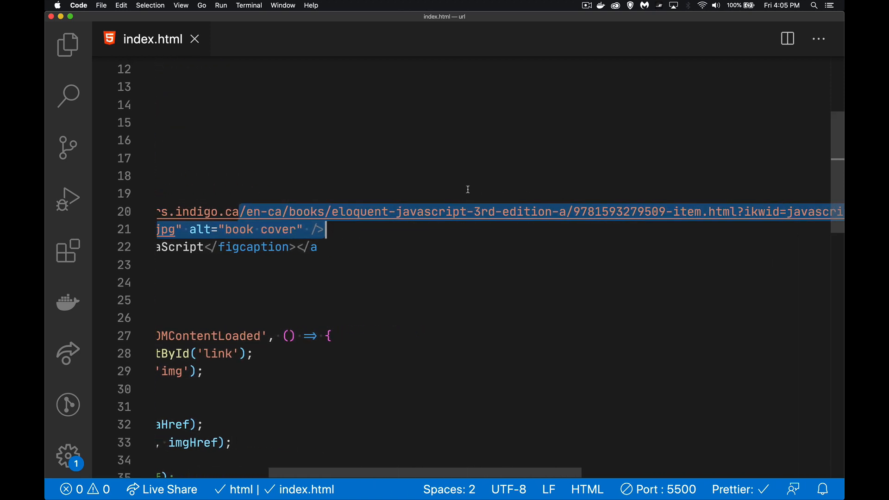
mouse_move(695, 199)
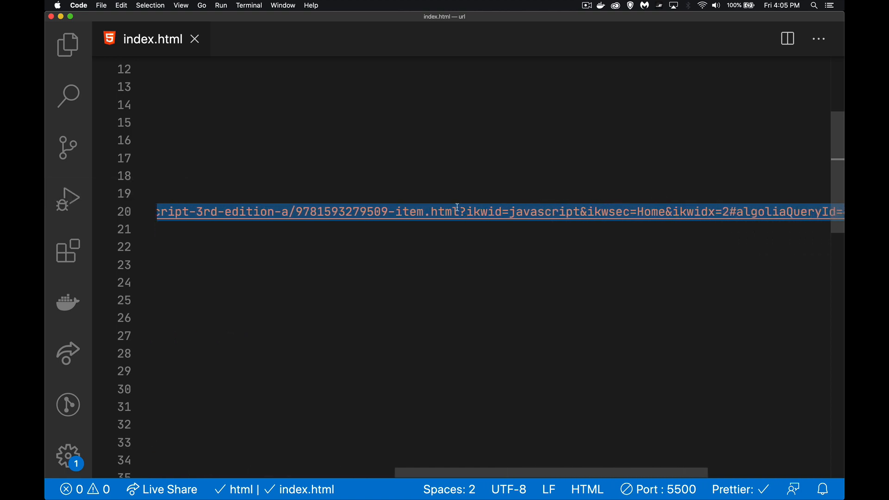
click(462, 212)
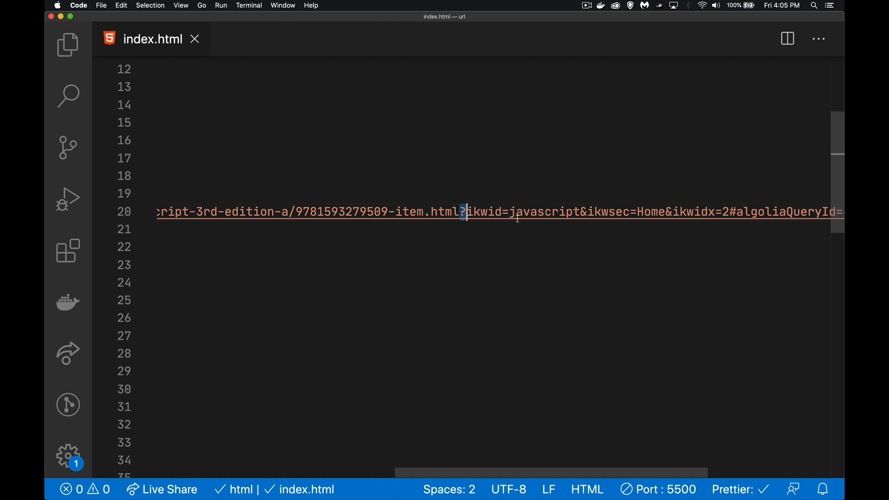
mouse_move(479, 224)
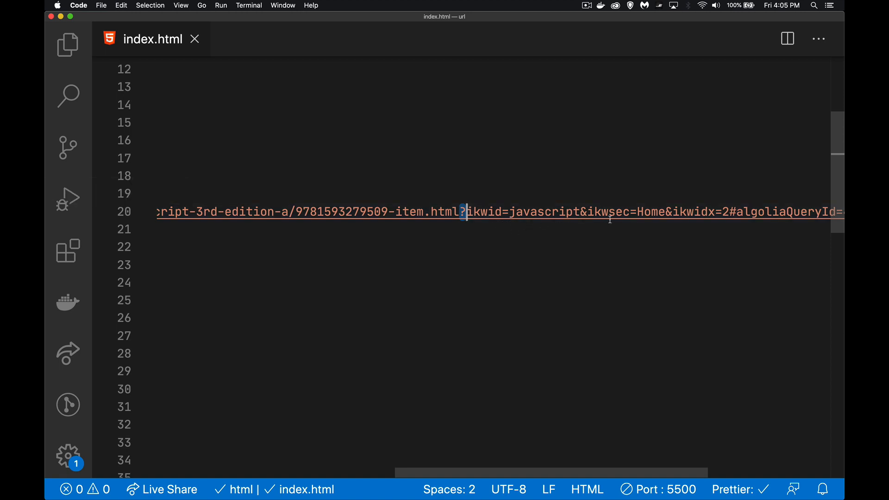
mouse_move(683, 195)
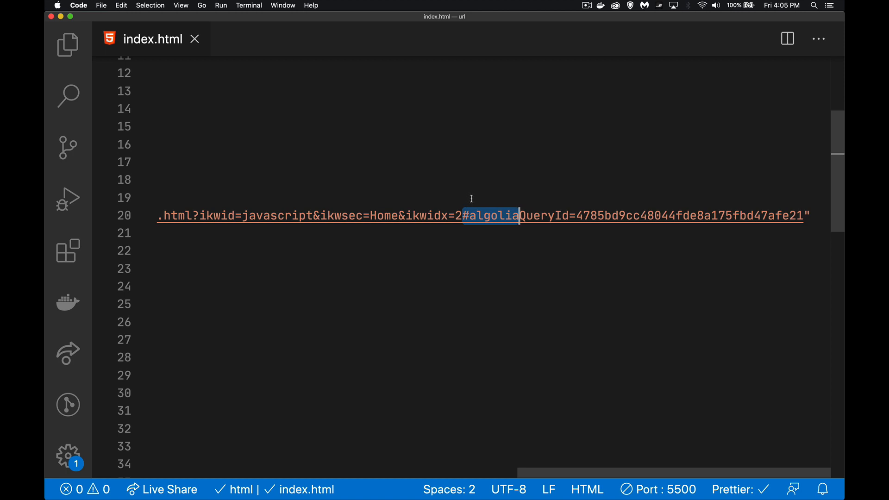
mouse_move(743, 192)
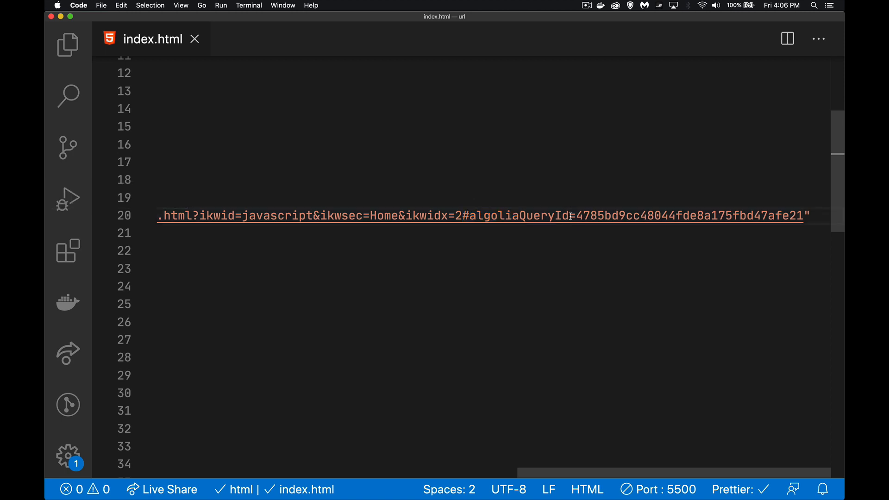
double_click(517, 216)
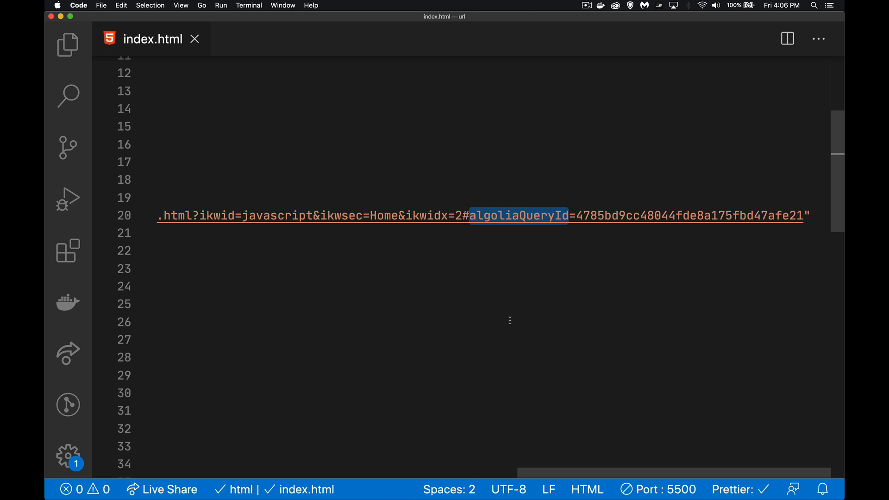
mouse_move(717, 232)
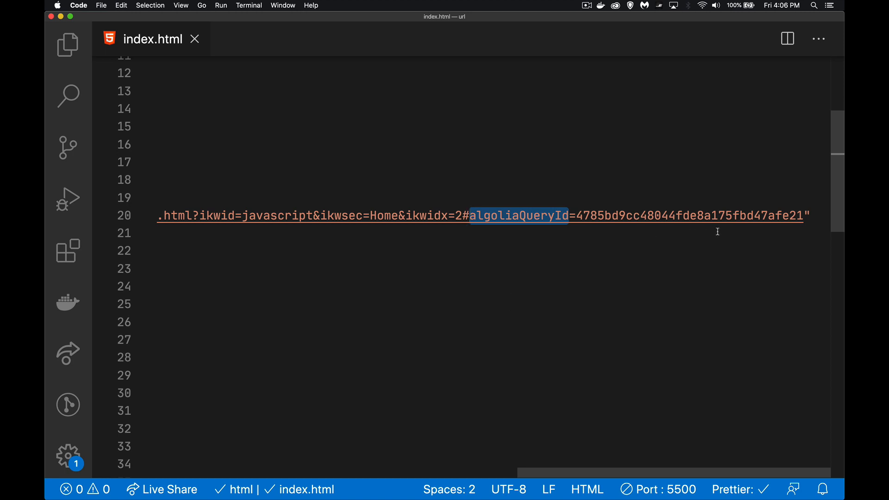
mouse_move(705, 195)
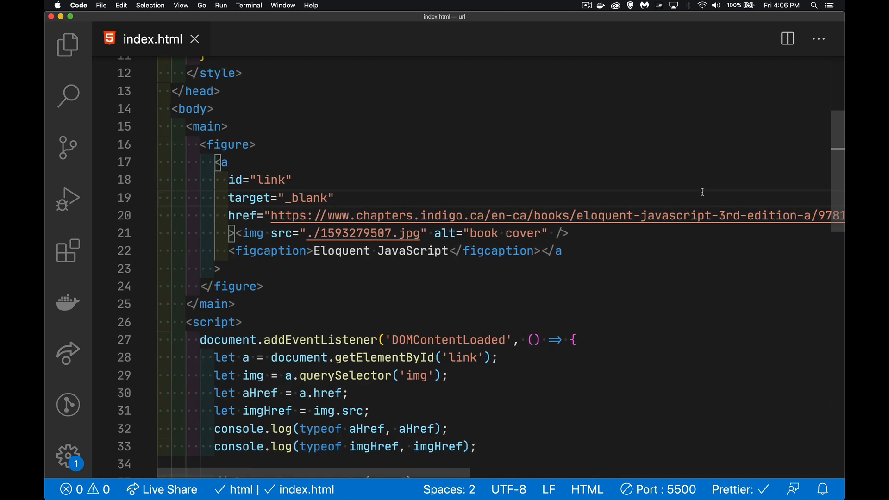
mouse_move(505, 174)
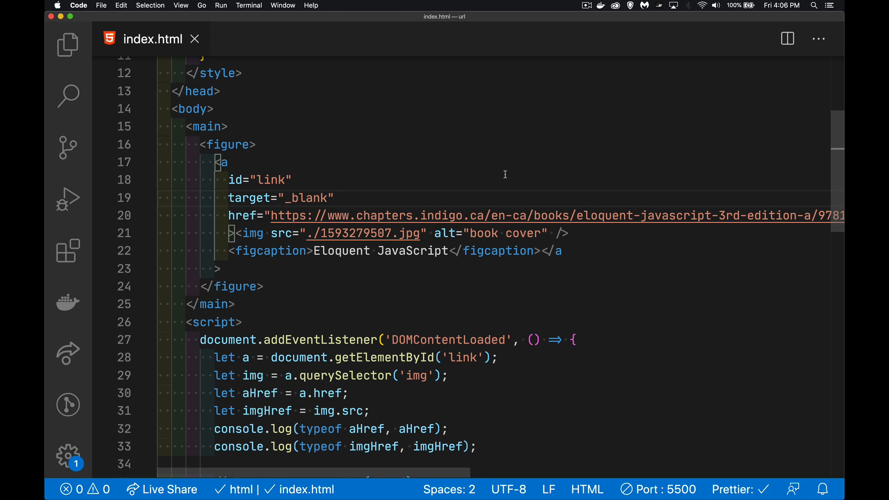
mouse_move(485, 194)
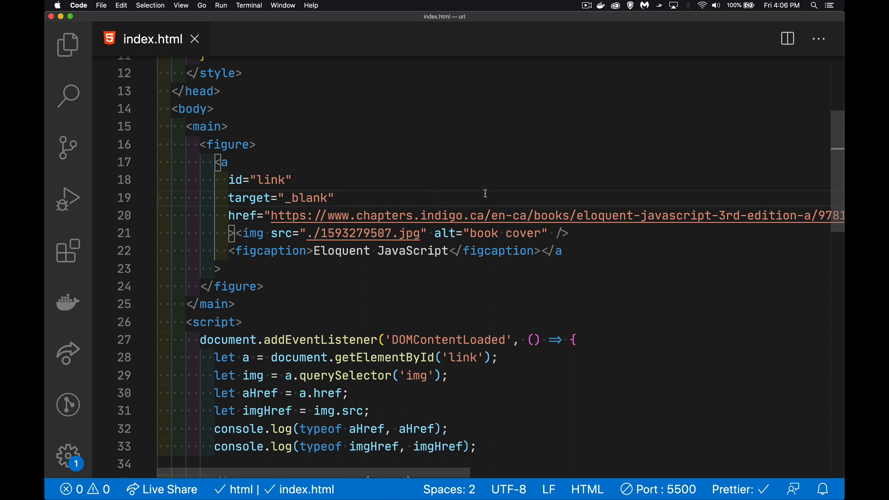
mouse_move(485, 187)
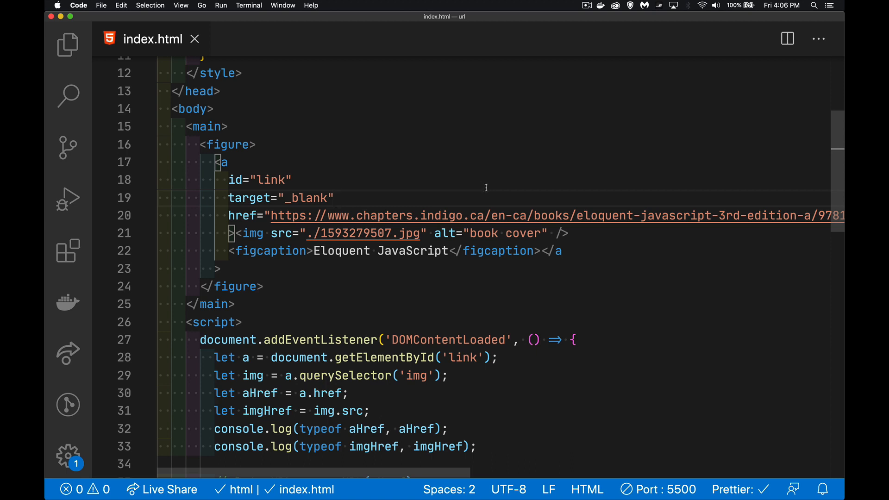
mouse_move(617, 177)
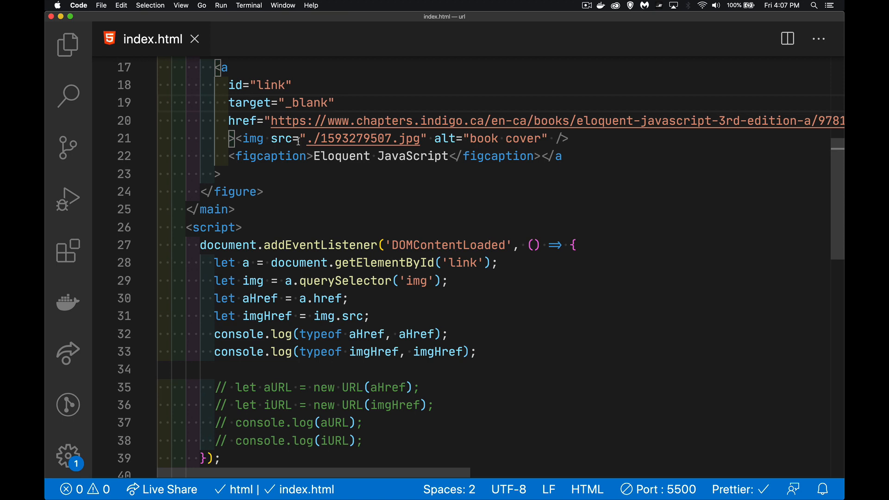
Select the link id and aHref/imgHref lines, then expand the logged image URL object.
double_click(271, 85)
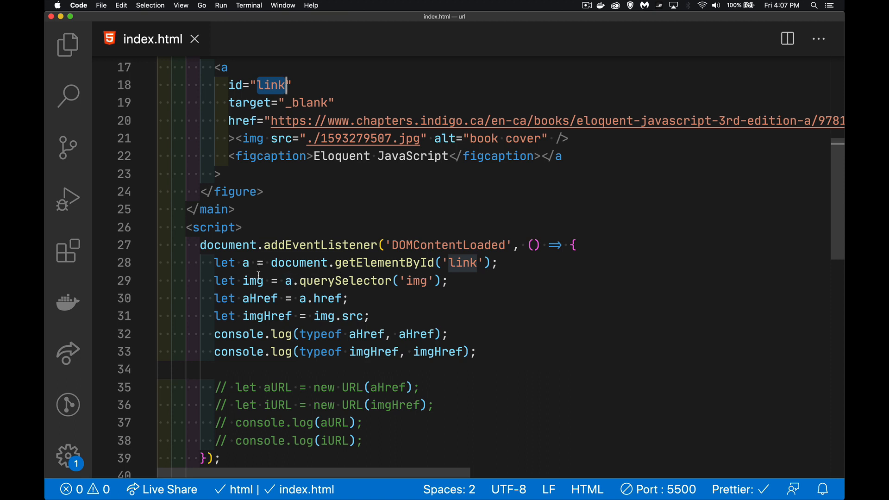
drag(215, 298, 372, 315)
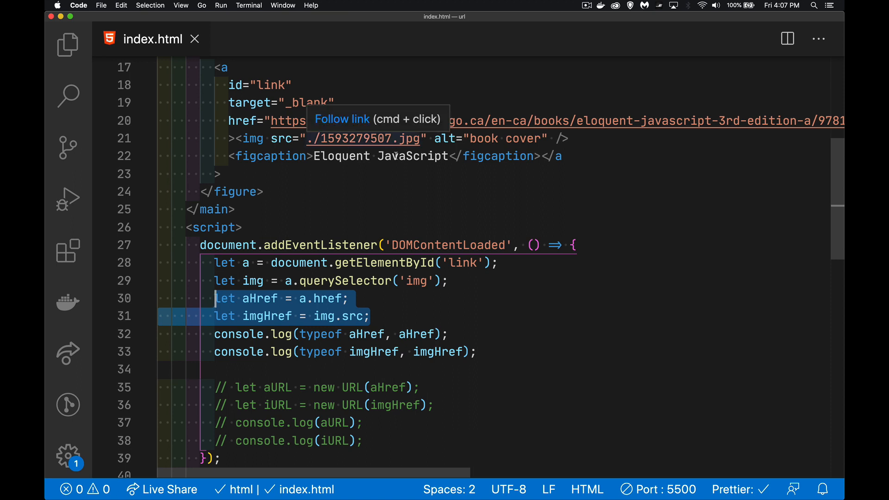
mouse_move(379, 155)
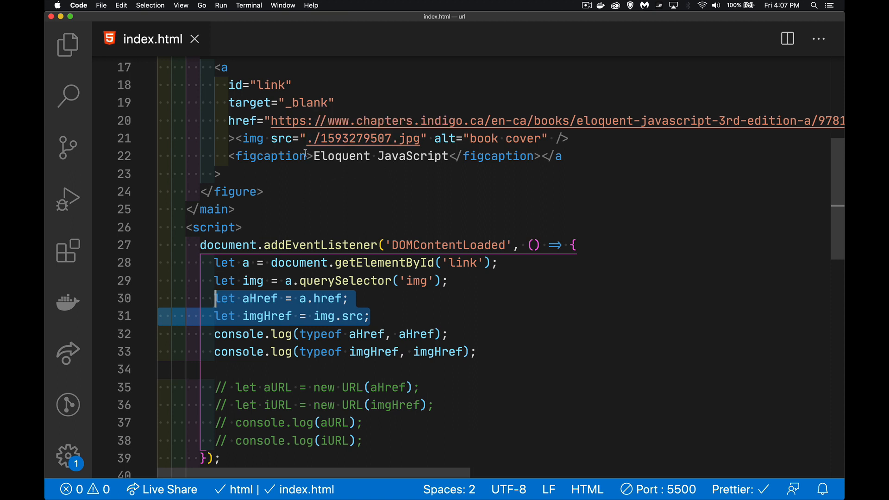
mouse_move(320, 180)
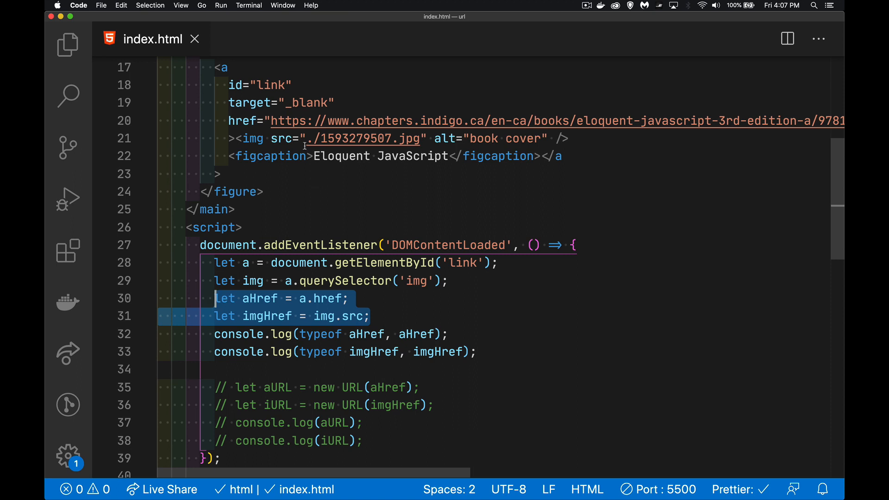
mouse_move(396, 185)
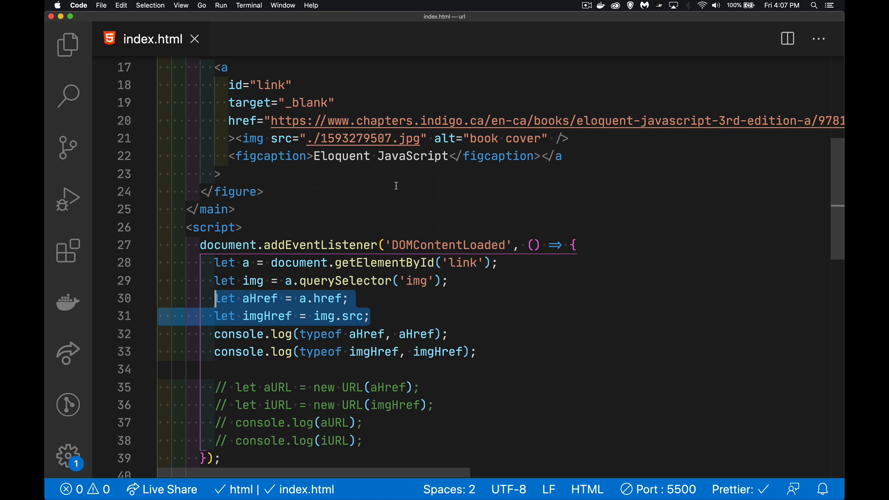
mouse_move(320, 192)
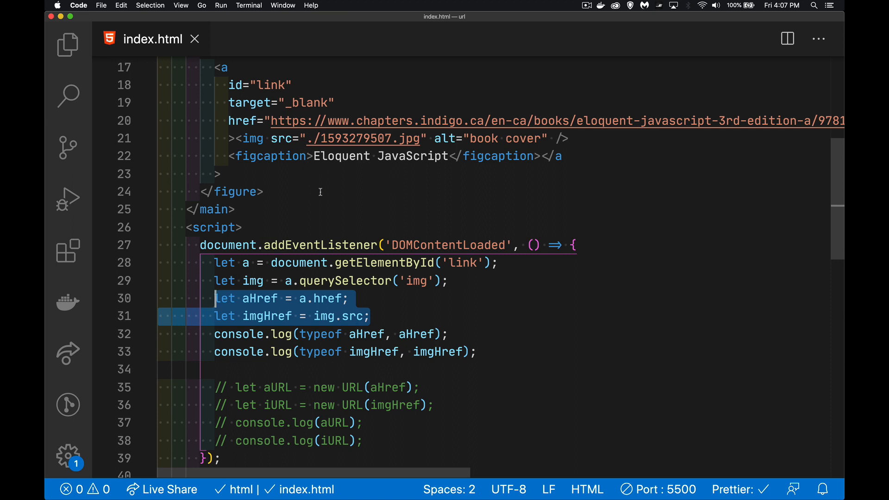
mouse_move(399, 187)
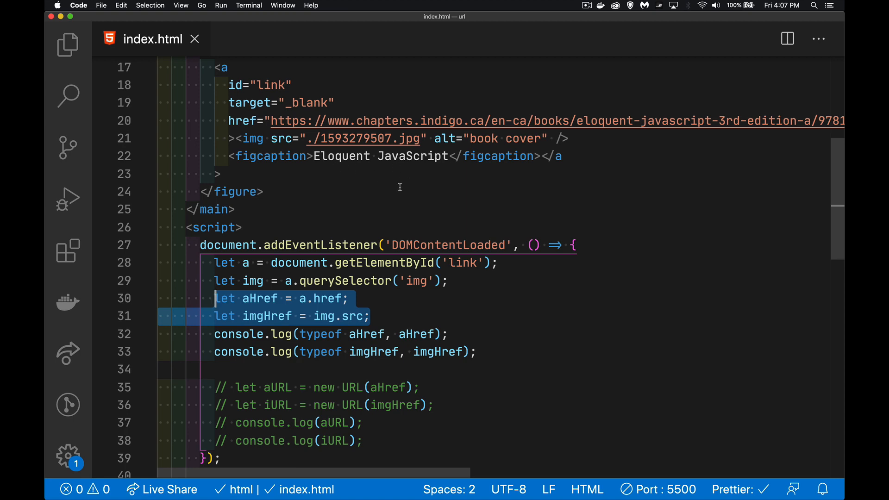
mouse_move(382, 311)
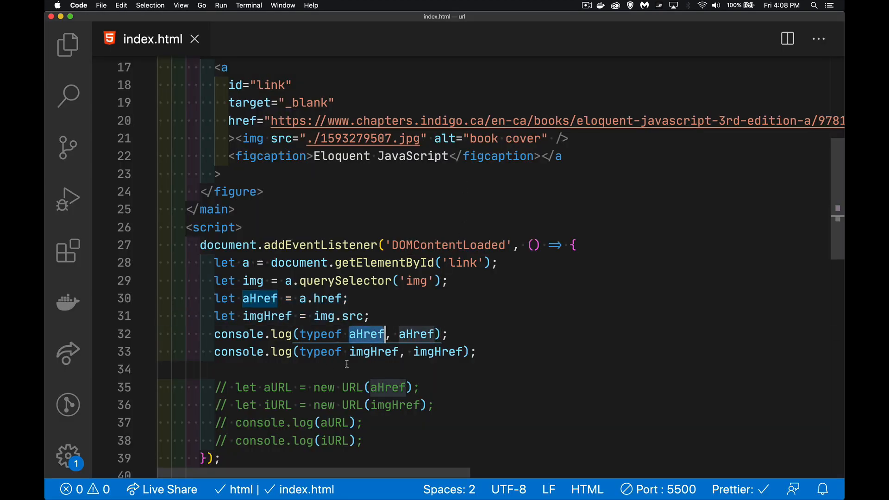
mouse_move(408, 378)
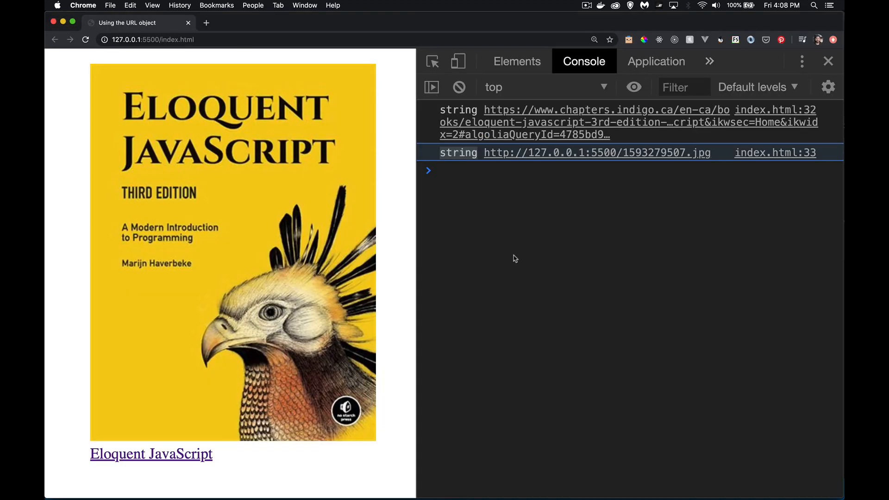
mouse_move(581, 199)
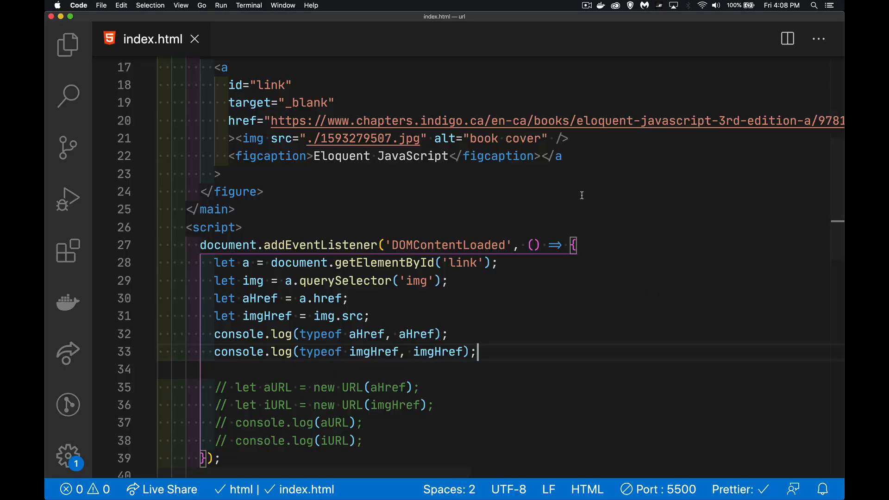
scroll(down, 3)
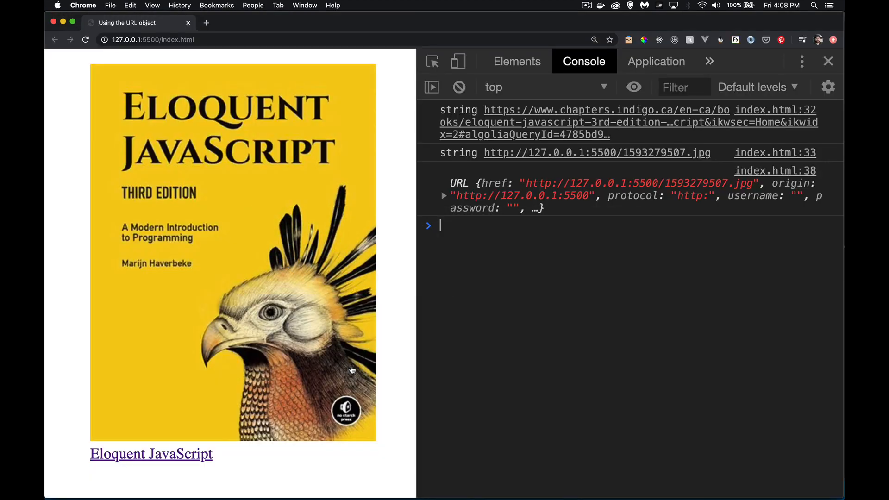
click(444, 196)
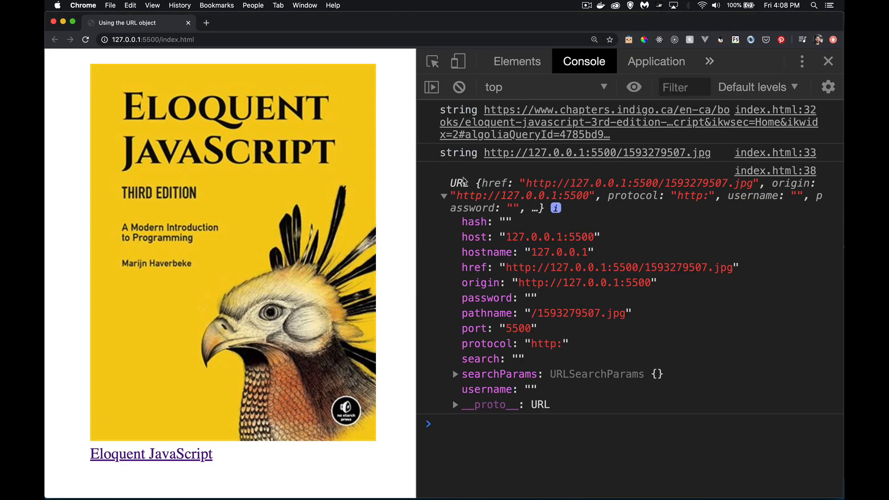
mouse_move(449, 232)
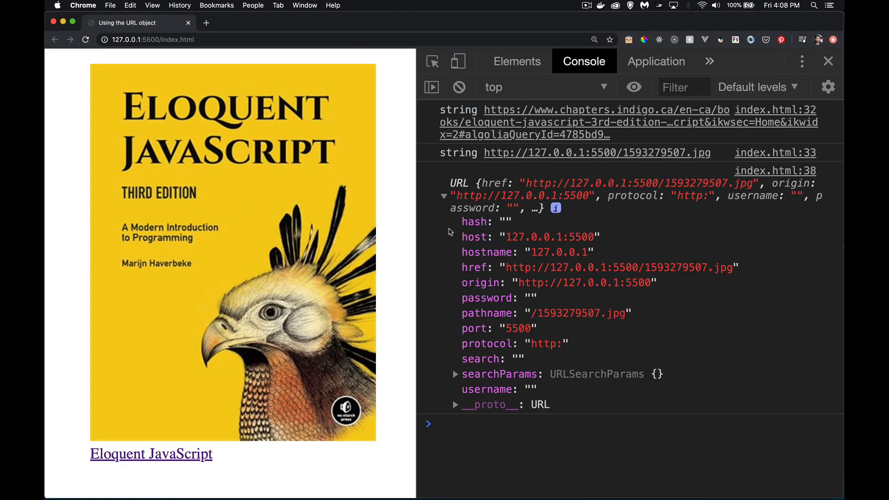
mouse_move(462, 340)
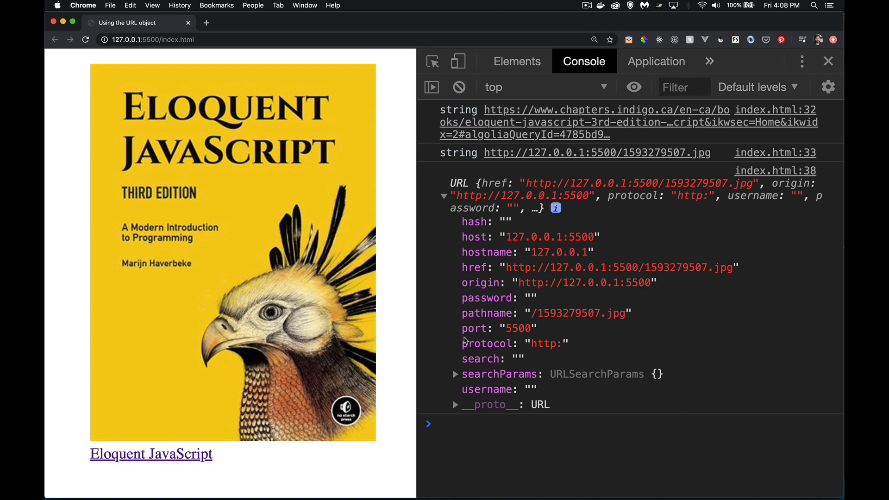
mouse_move(538, 222)
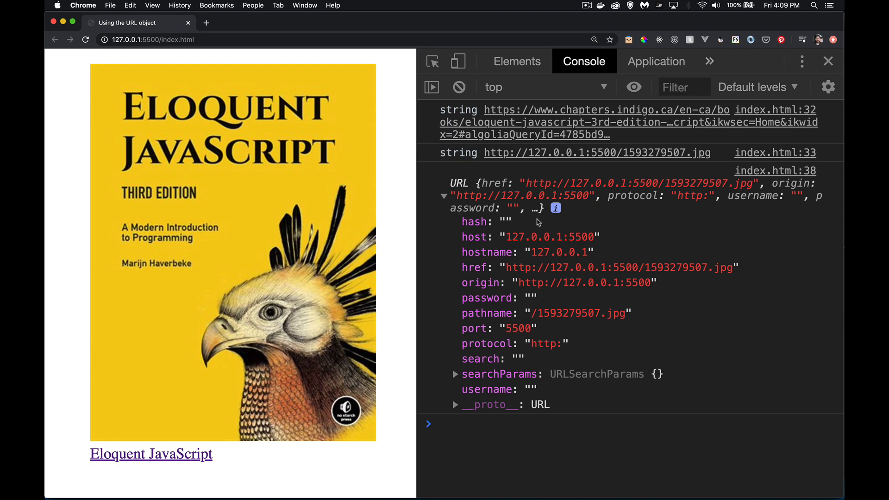
mouse_move(522, 227)
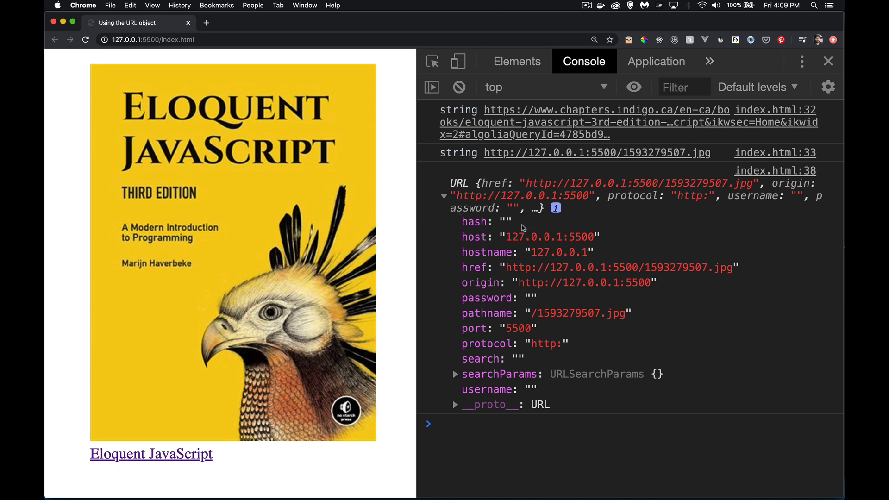
mouse_move(631, 166)
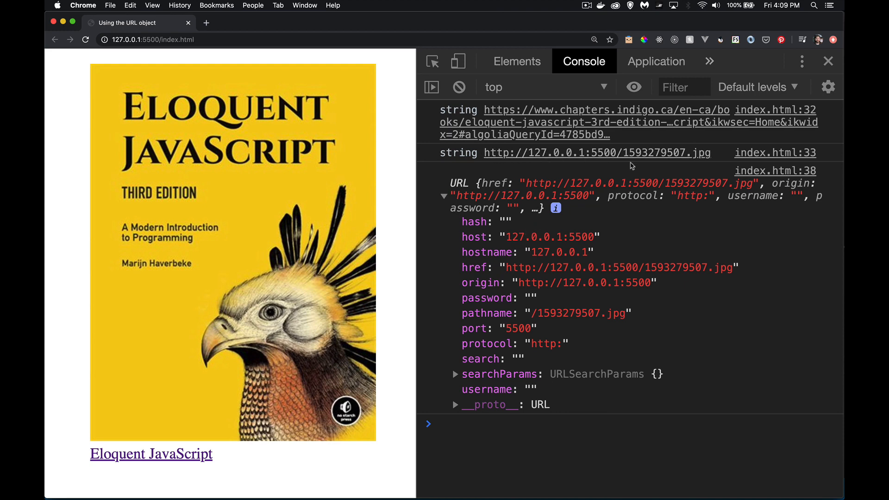
mouse_move(715, 155)
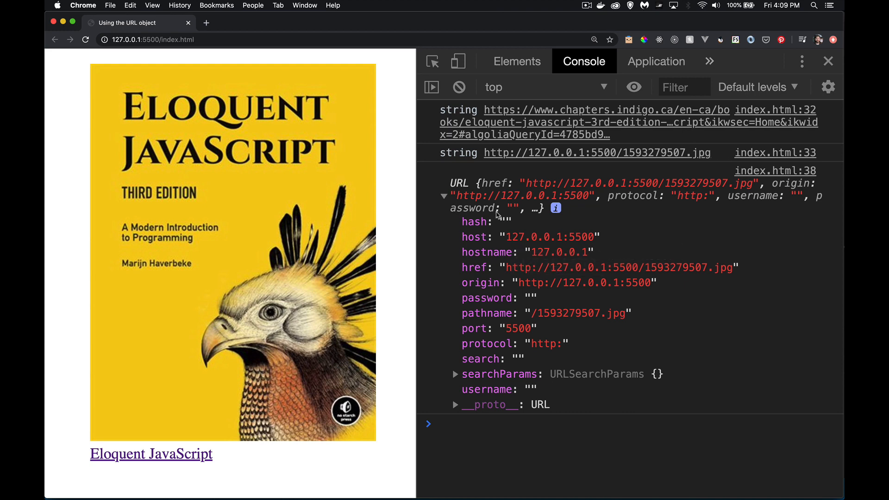
mouse_move(607, 252)
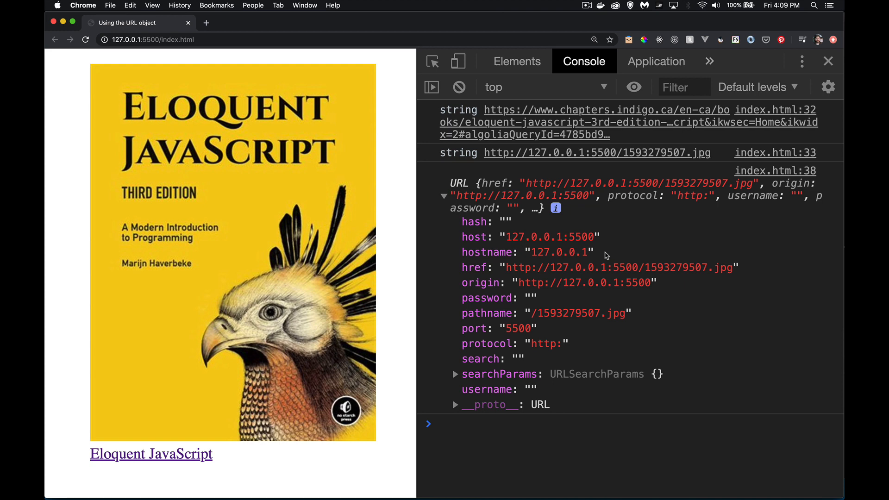
mouse_move(588, 164)
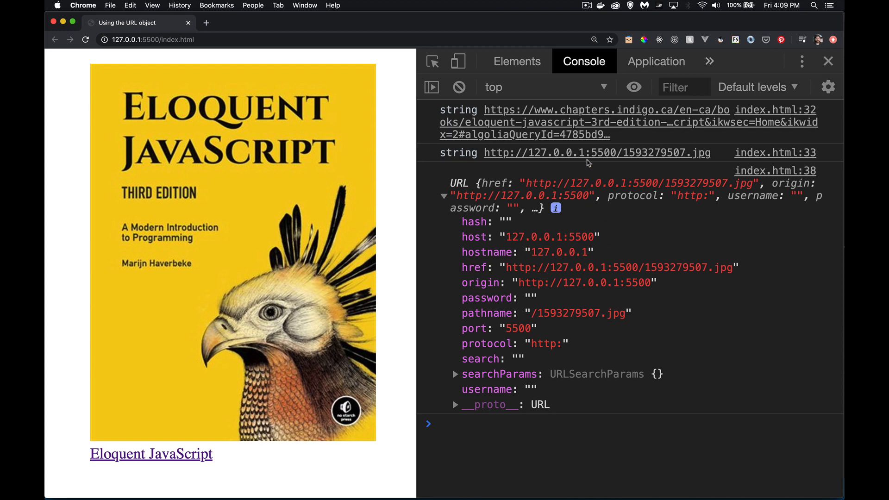
mouse_move(608, 169)
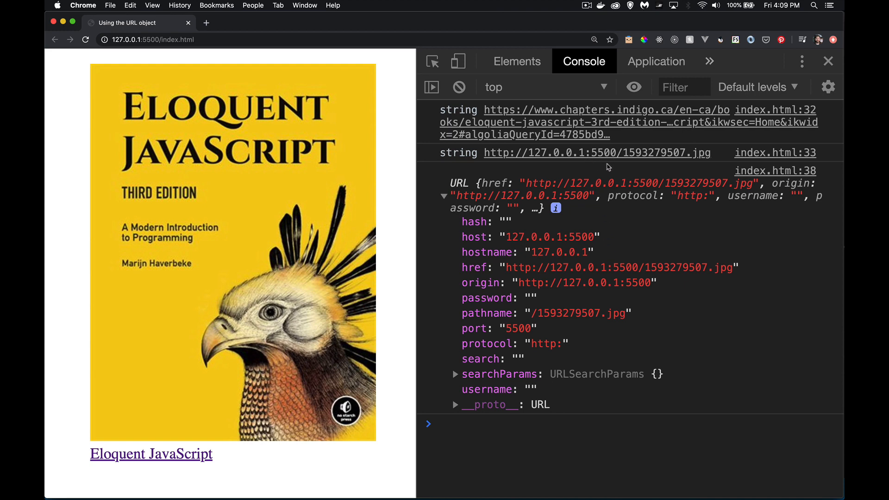
mouse_move(569, 227)
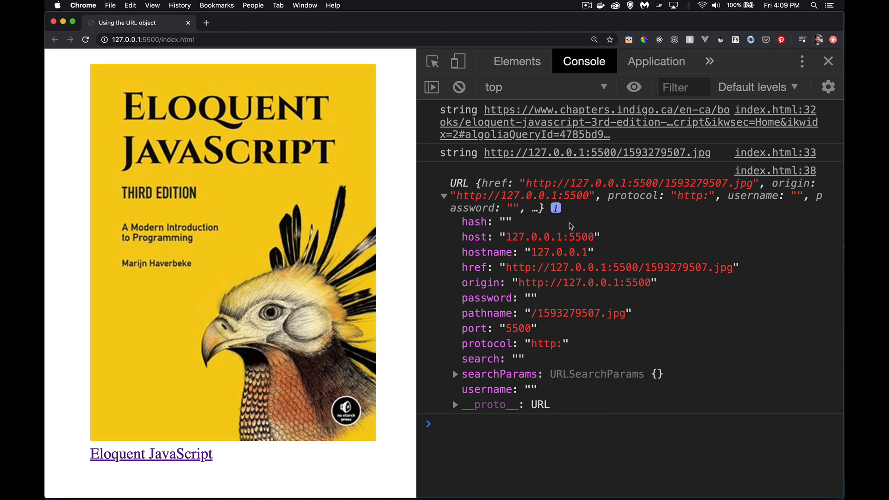
mouse_move(611, 234)
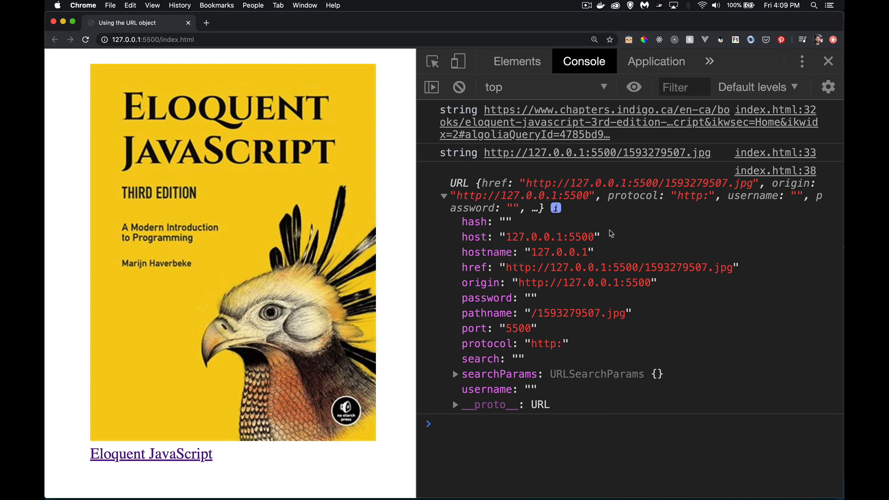
mouse_move(662, 288)
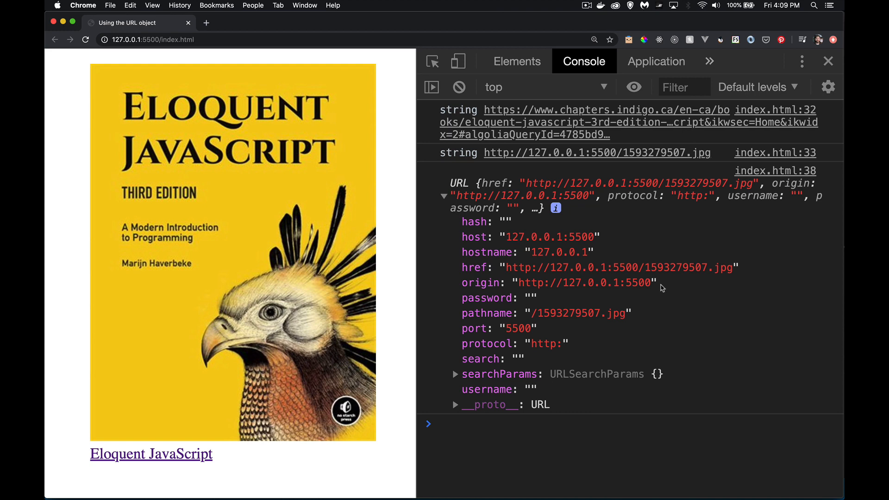
mouse_move(545, 287)
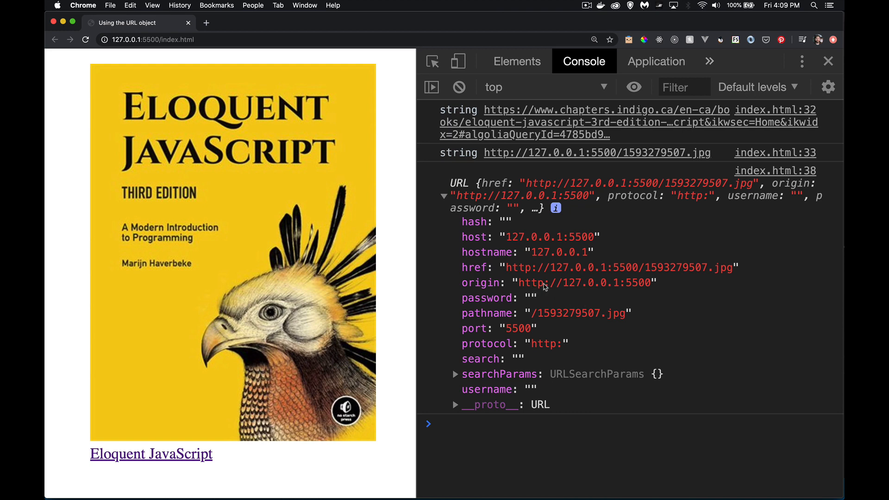
mouse_move(548, 354)
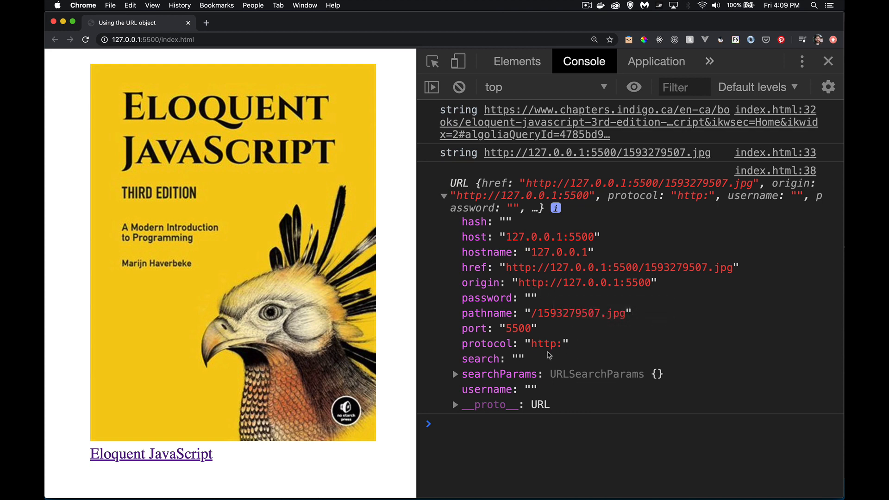
mouse_move(563, 353)
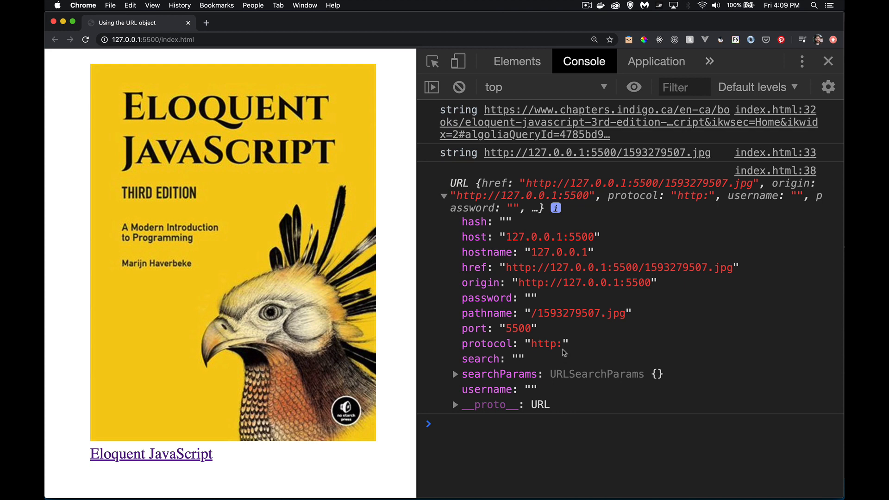
mouse_move(556, 292)
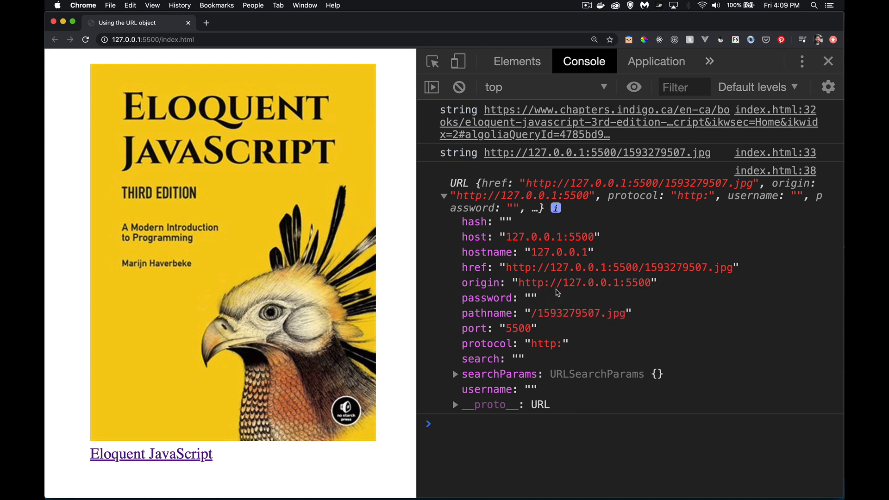
mouse_move(532, 237)
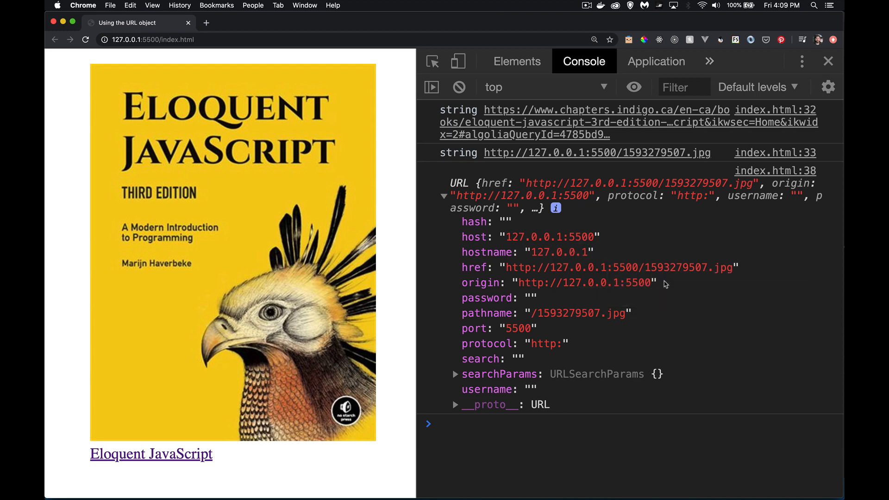
mouse_move(699, 272)
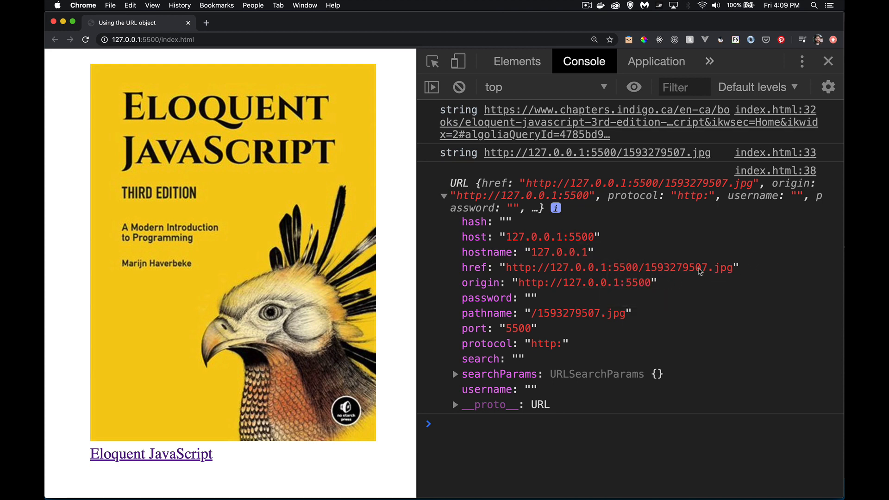
mouse_move(678, 161)
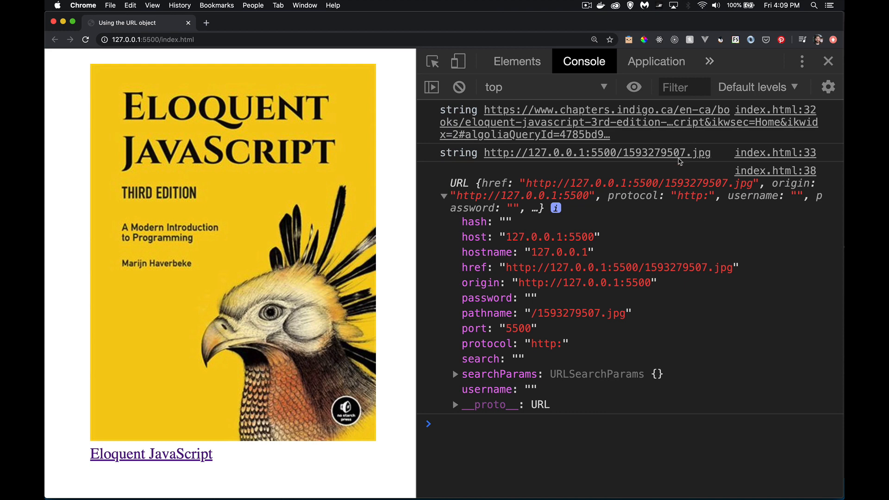
mouse_move(747, 272)
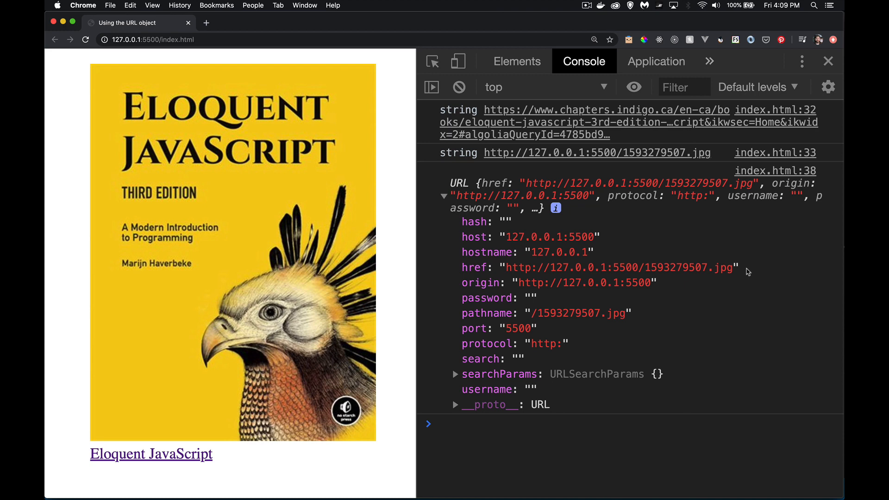
mouse_move(661, 315)
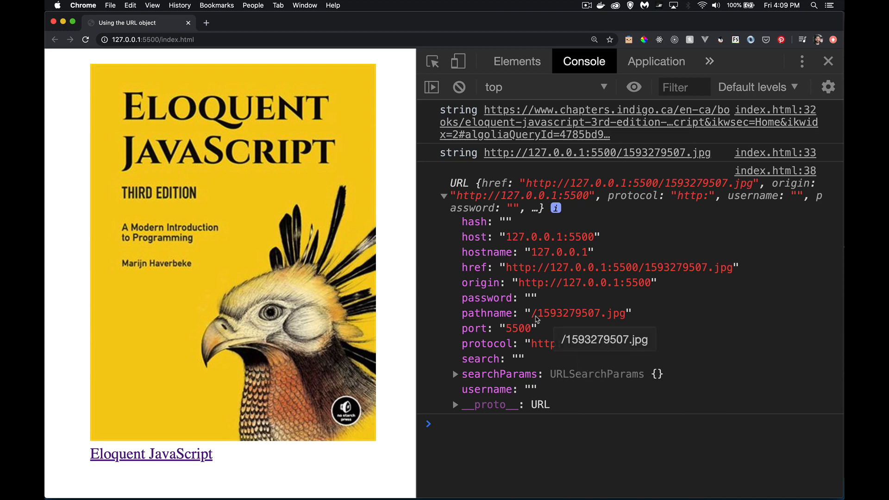
mouse_move(615, 326)
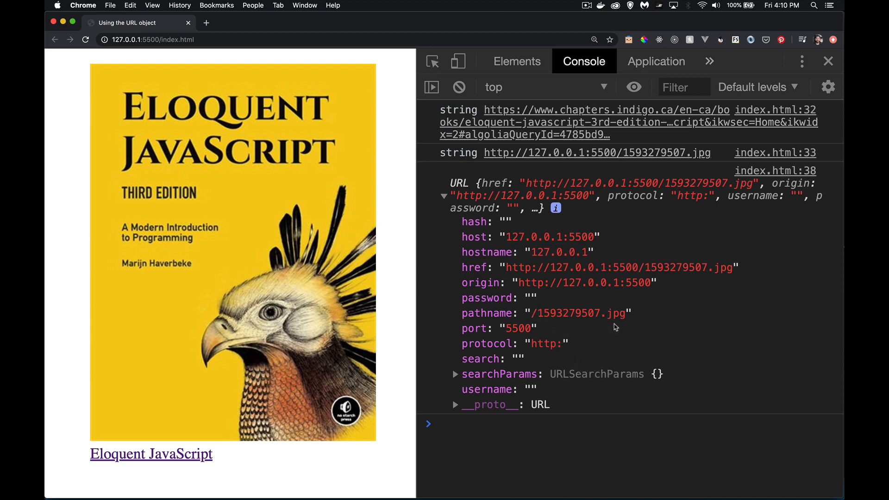
mouse_move(563, 331)
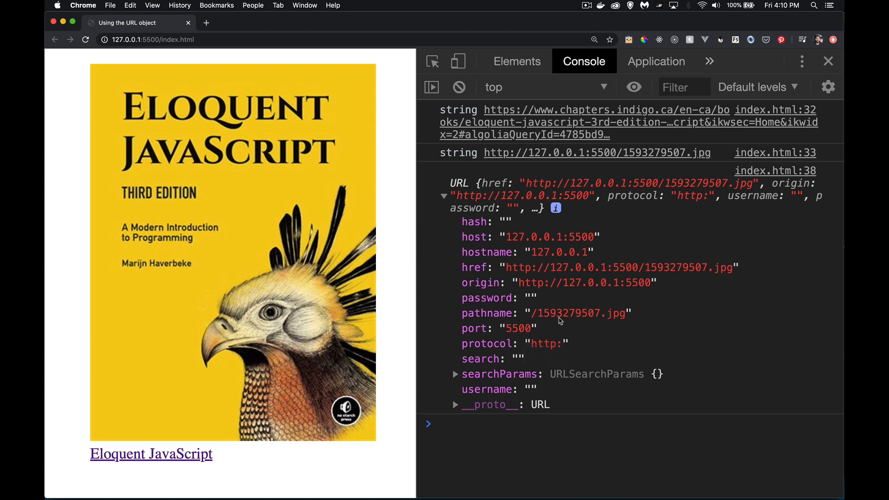
mouse_move(546, 389)
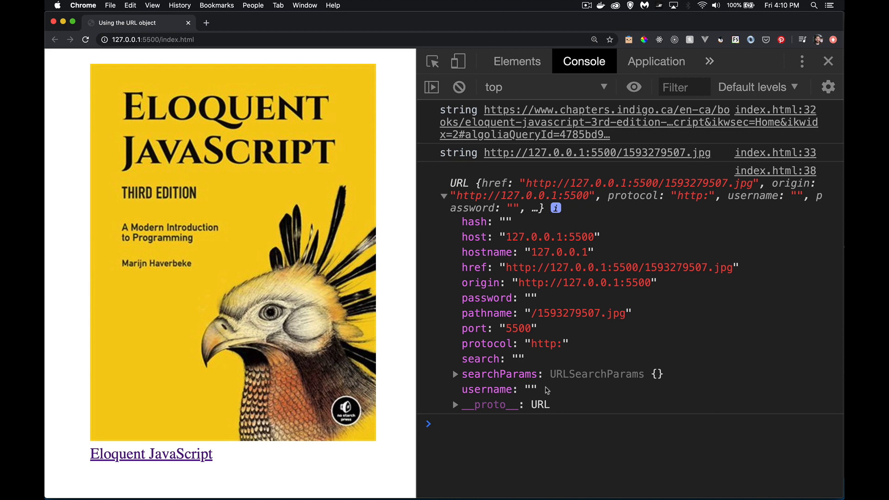
mouse_move(538, 361)
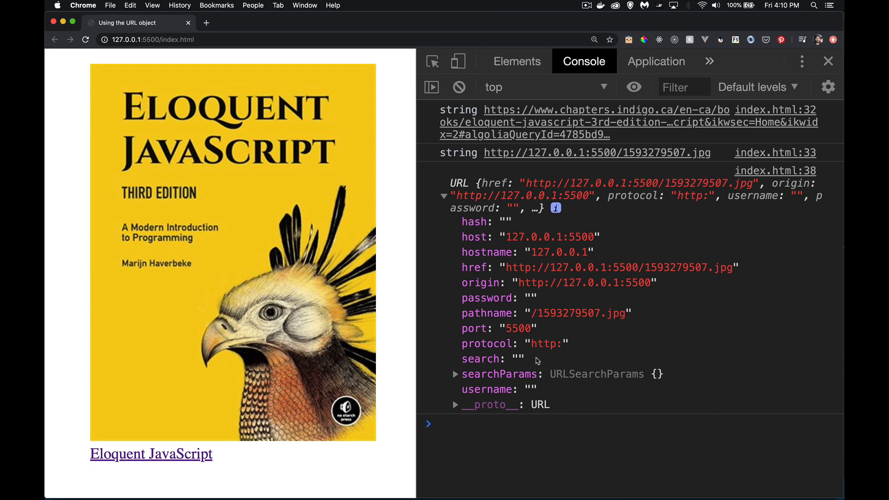
mouse_move(479, 361)
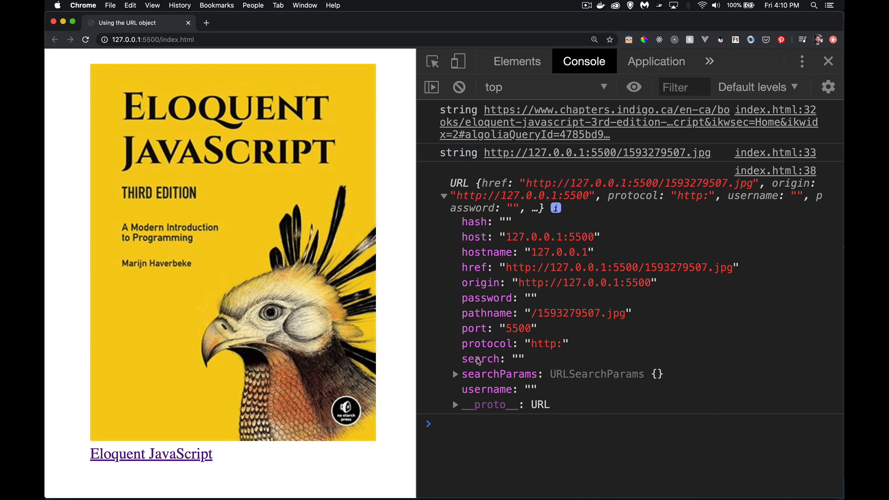
mouse_move(678, 376)
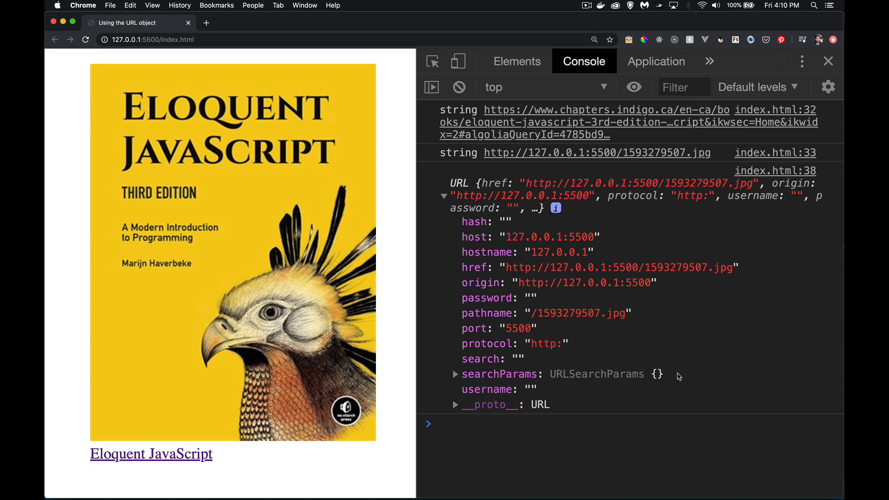
mouse_move(636, 389)
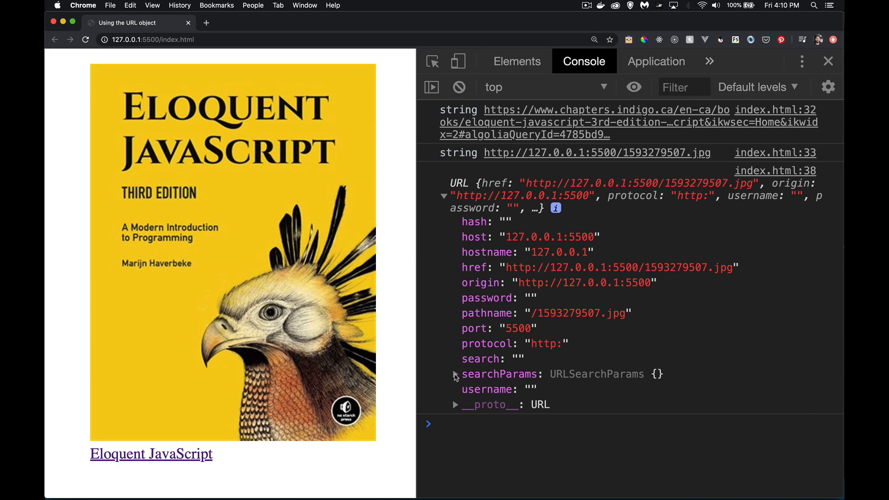
Expand searchParams and scroll through its methods (append, forEach, get, getAll, has).
click(455, 373)
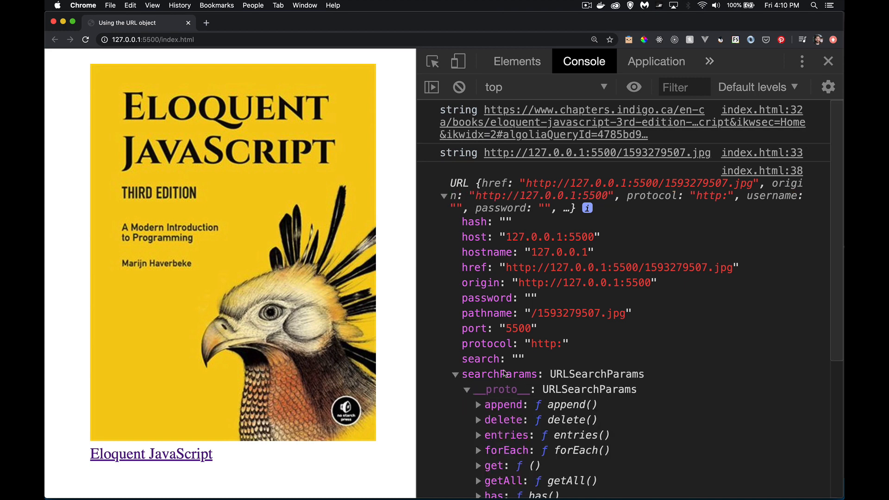
scroll(down, 3)
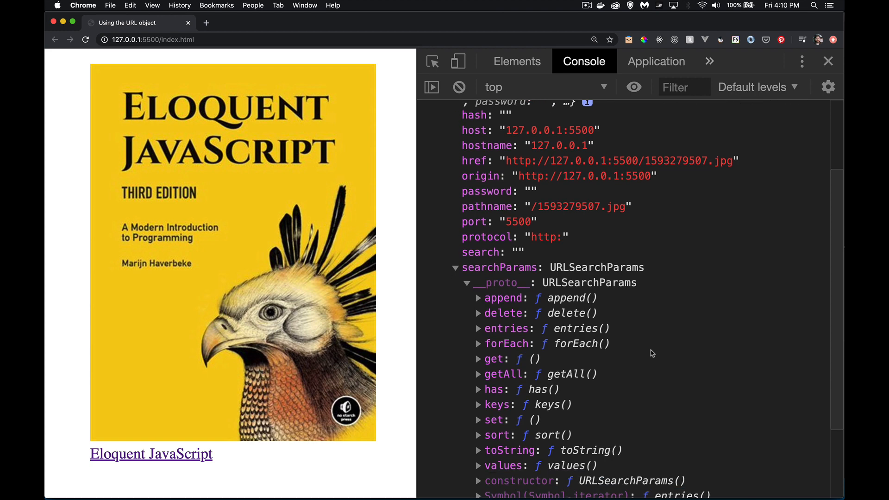
scroll(down, 3)
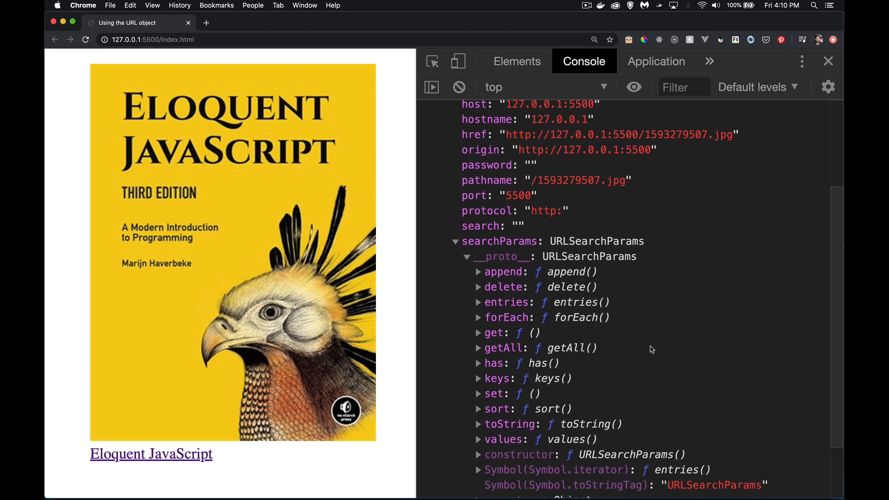
mouse_move(511, 323)
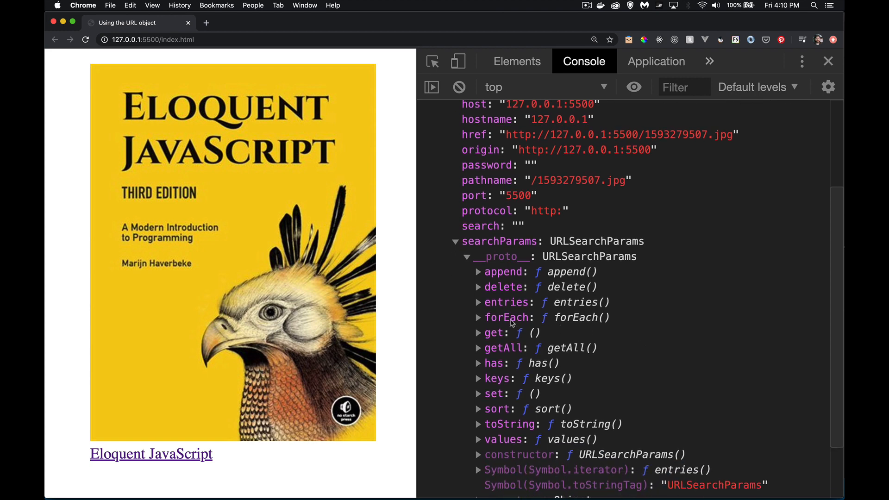
mouse_move(507, 316)
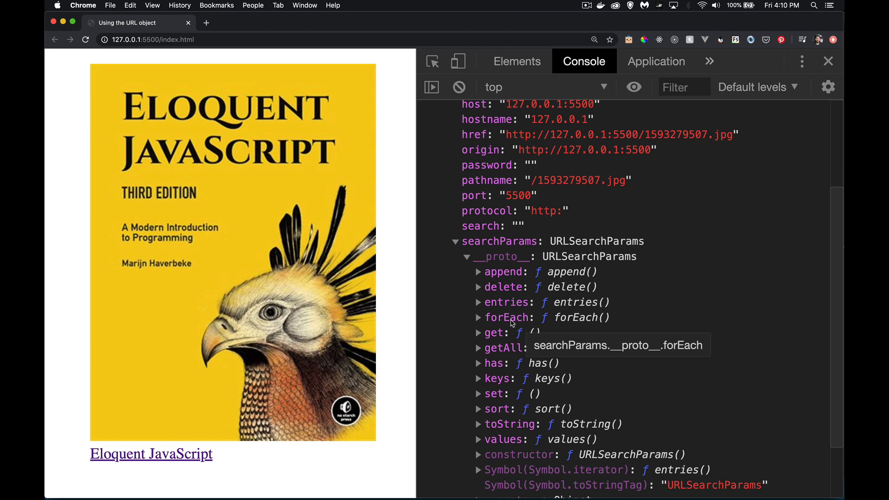
mouse_move(742, 267)
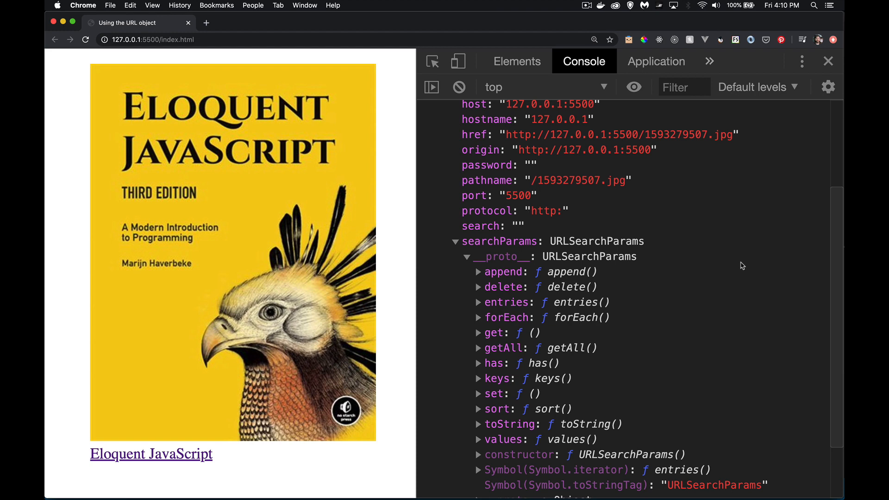
key(cmd+tab)
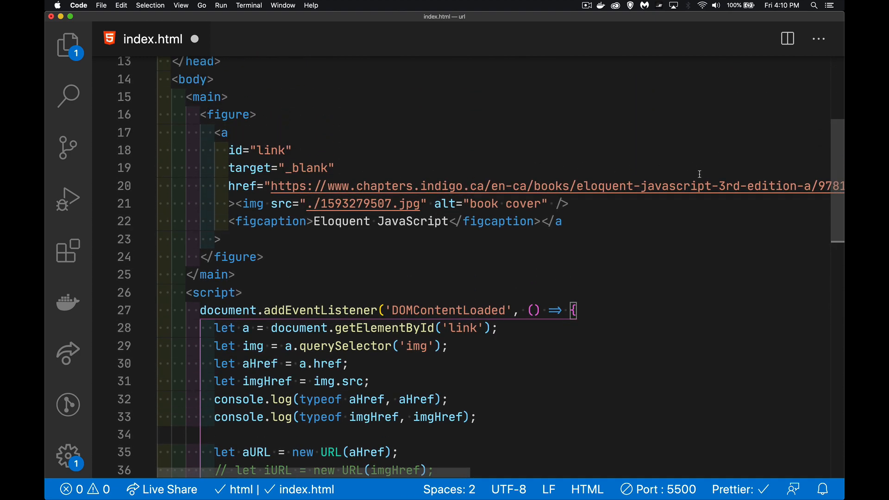
Scroll down past the aURL code to the notes describing URL properties.
scroll(down, 3)
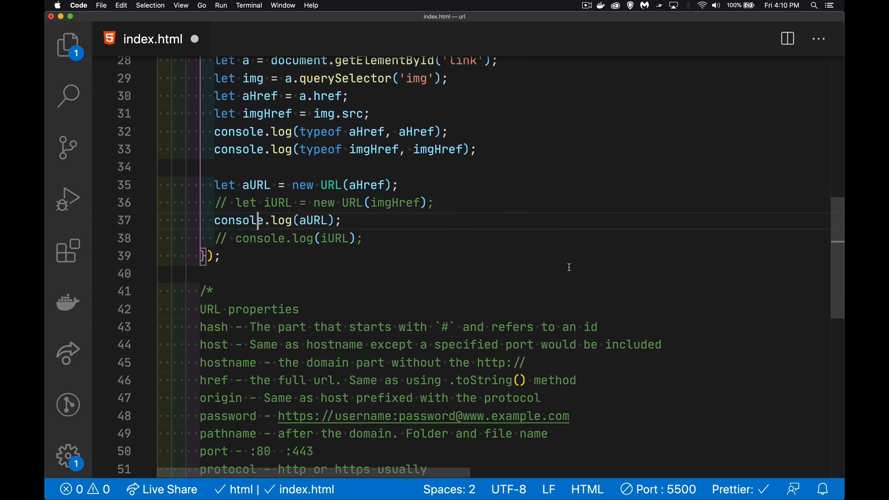
scroll(down, 3)
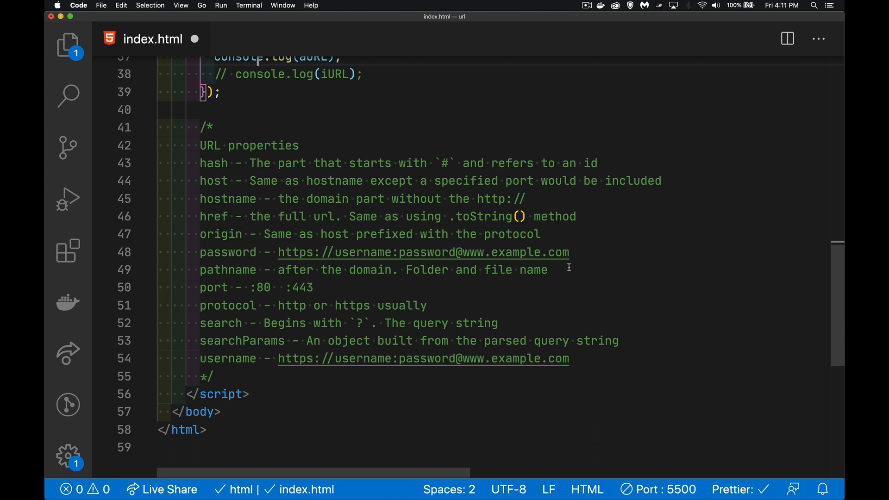
mouse_move(296, 172)
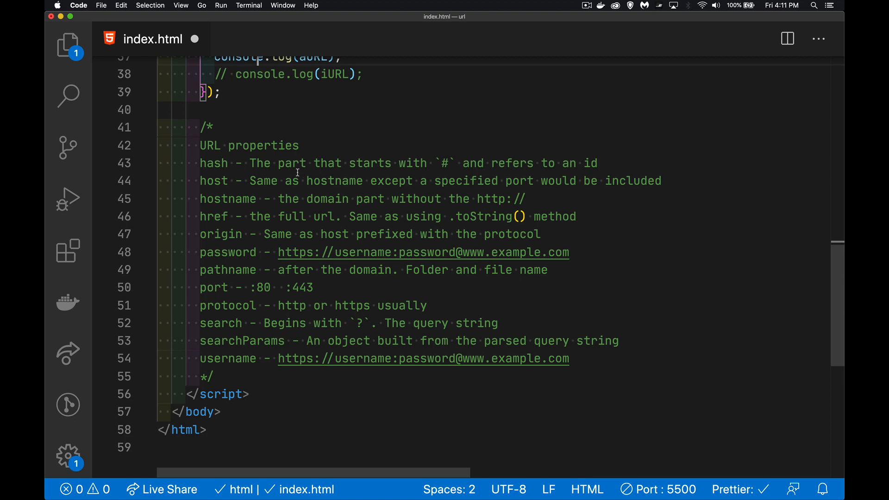
mouse_move(313, 302)
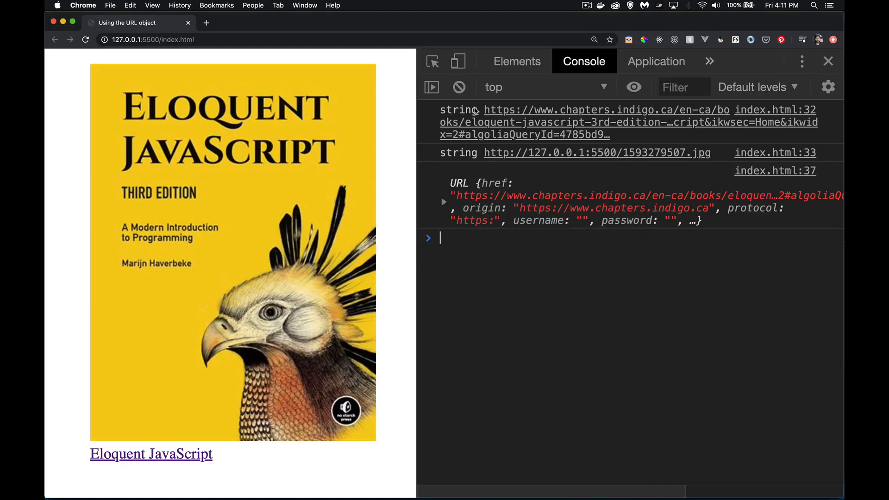
Expand the link's URL object to inspect search '?ikwid=javascript&ikwsec=Home&ikwidx=2'.
click(444, 201)
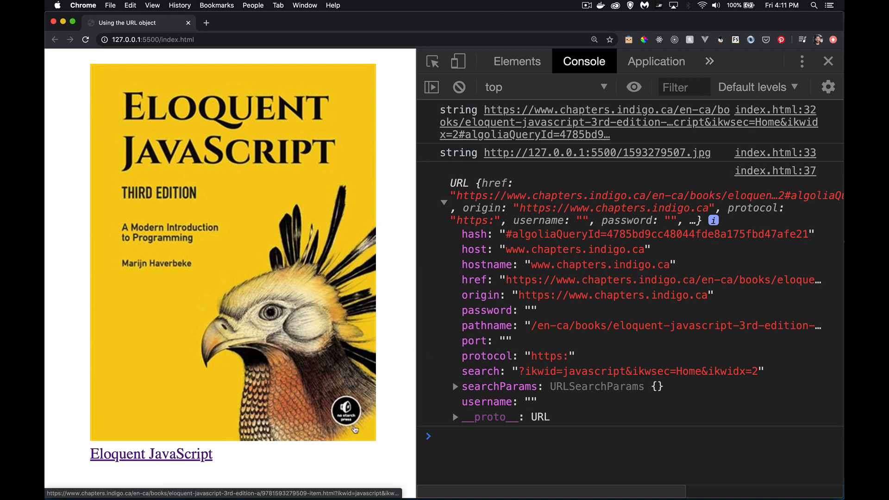
mouse_move(457, 240)
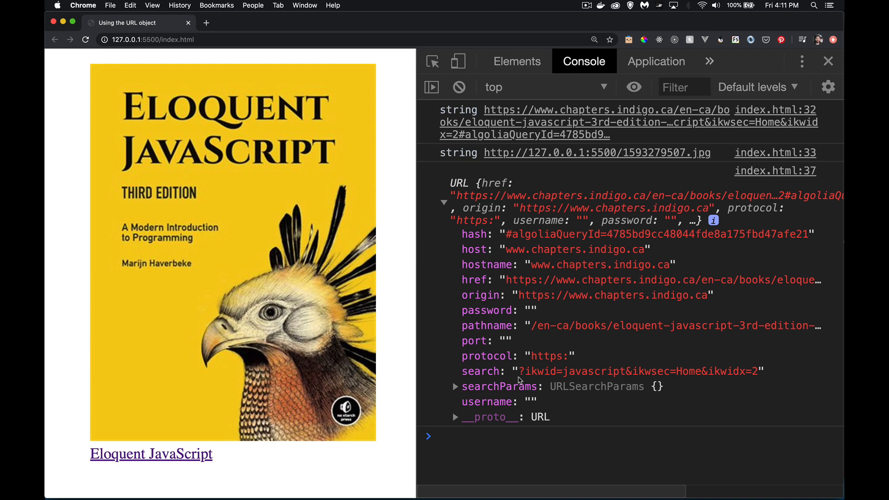
mouse_move(702, 361)
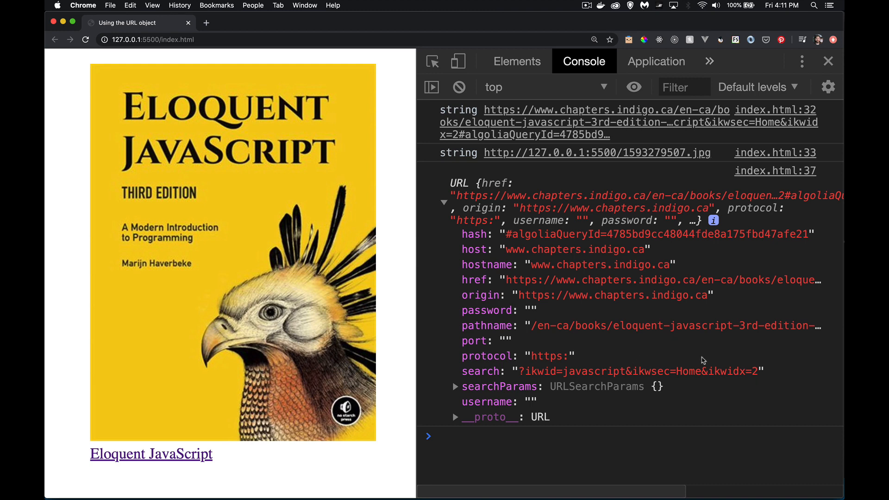
mouse_move(588, 374)
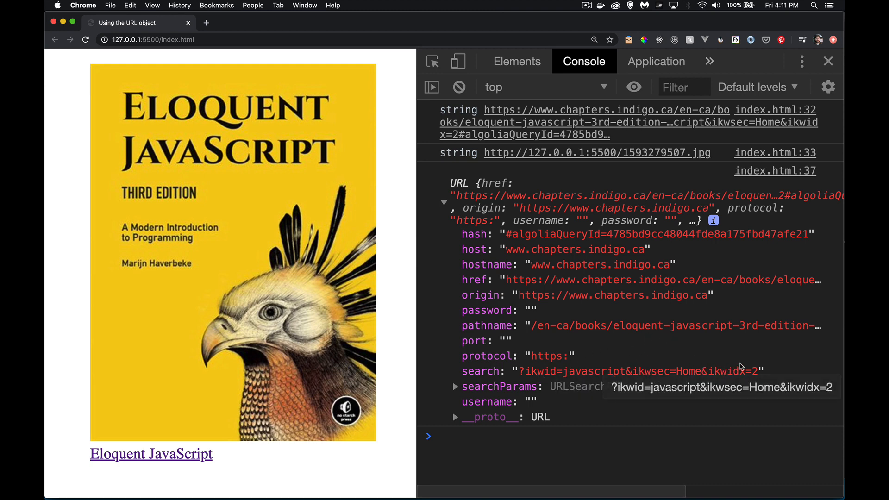
mouse_move(773, 371)
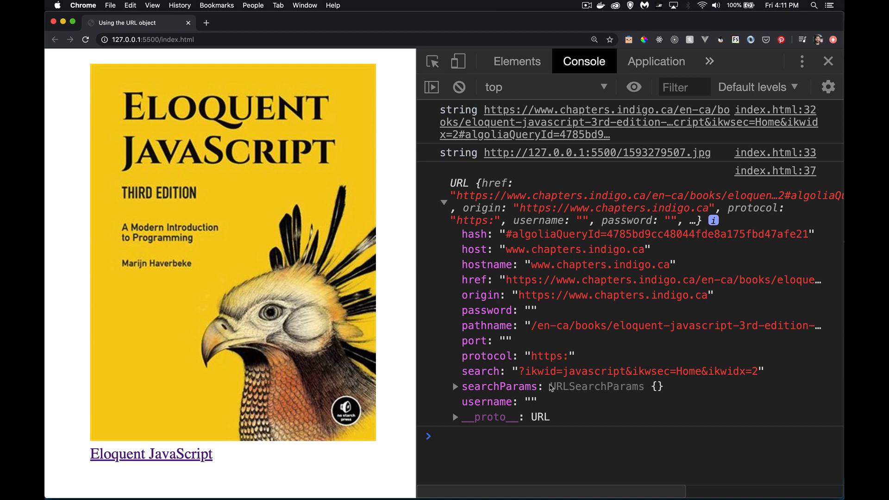
mouse_move(515, 386)
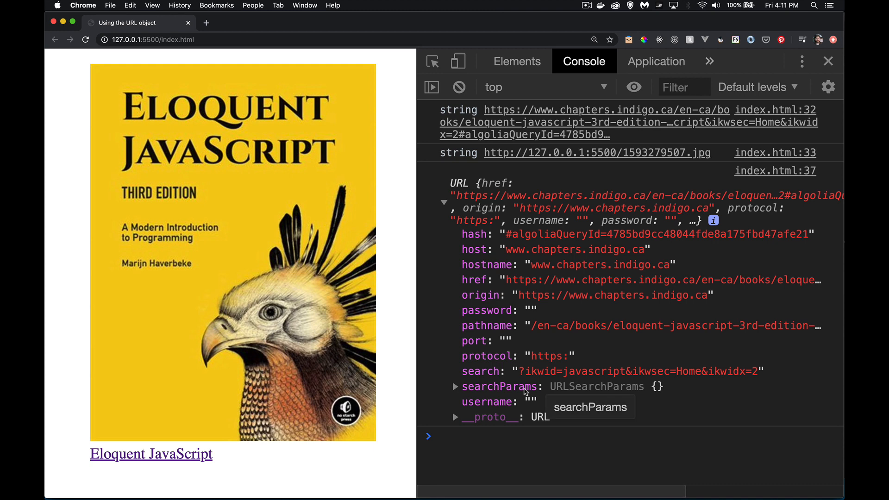
key(cmd+tab)
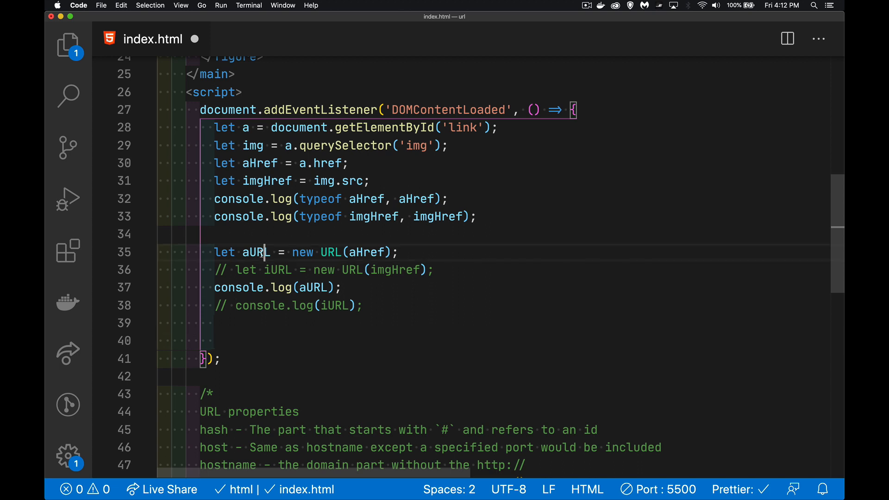
Start an aURL.searchParams.forEach loop with an arrow callback taking val and a second parameter.
double_click(255, 252)
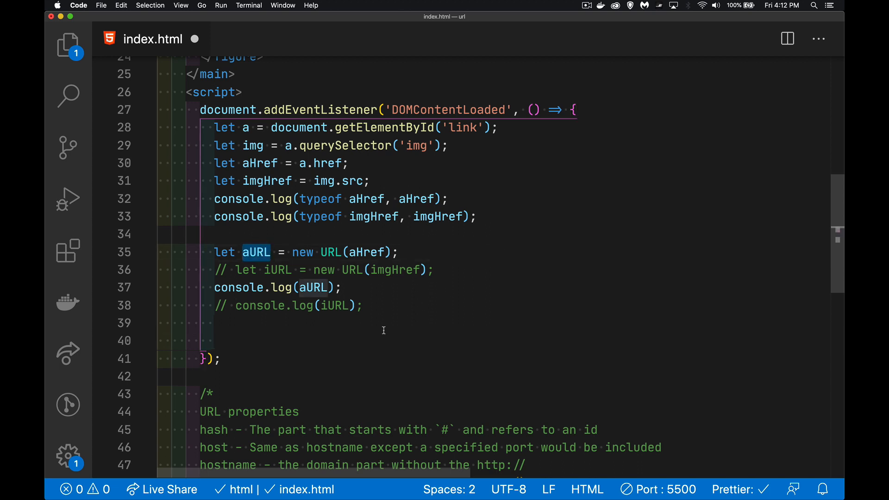
text(aURL.)
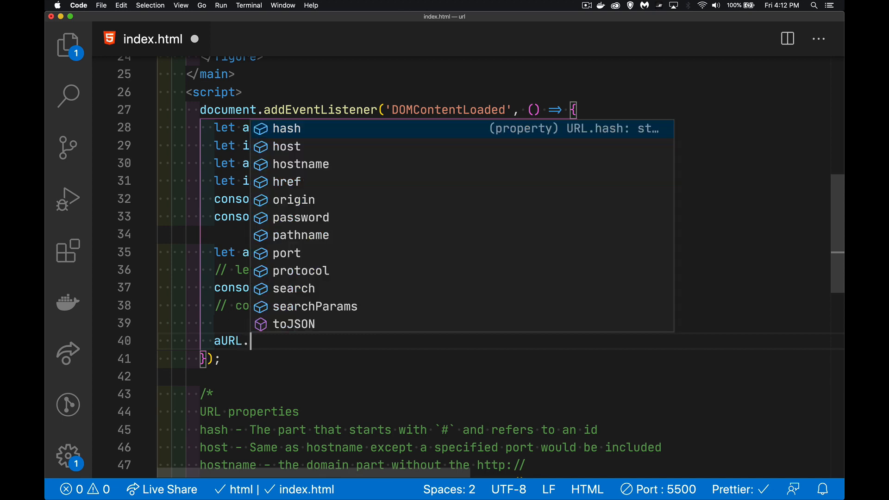
text(searchParams)
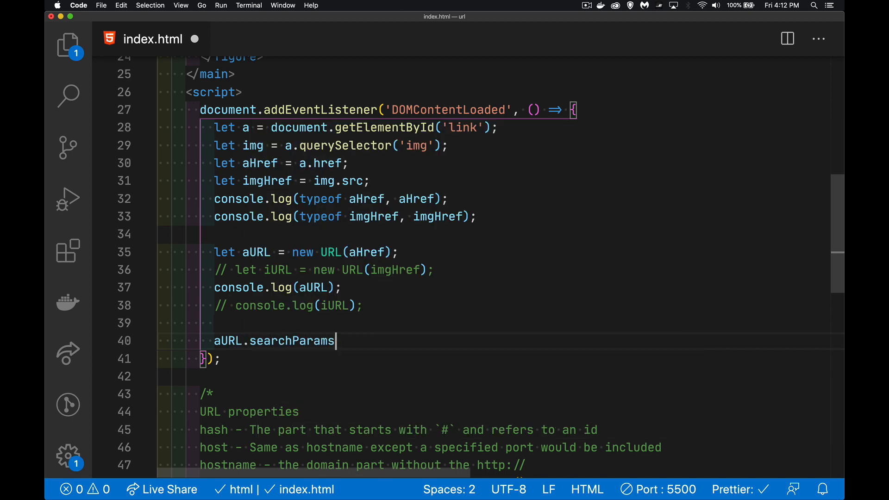
text(.)
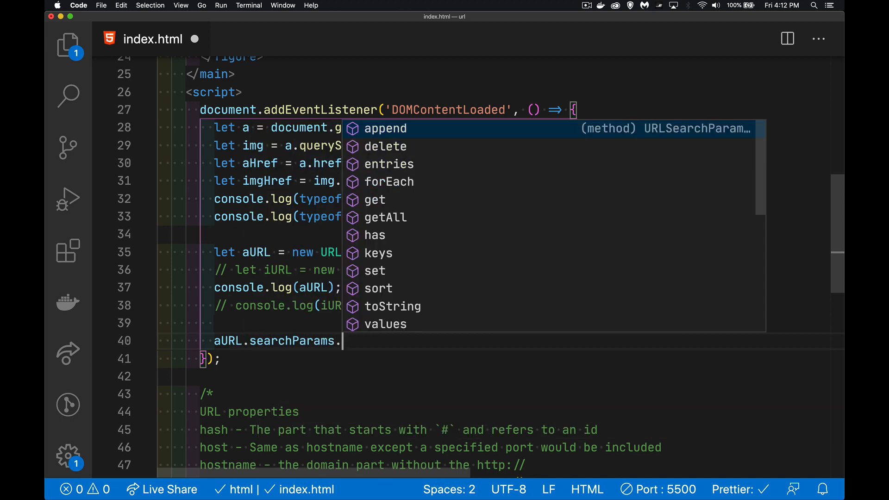
text(forEach()
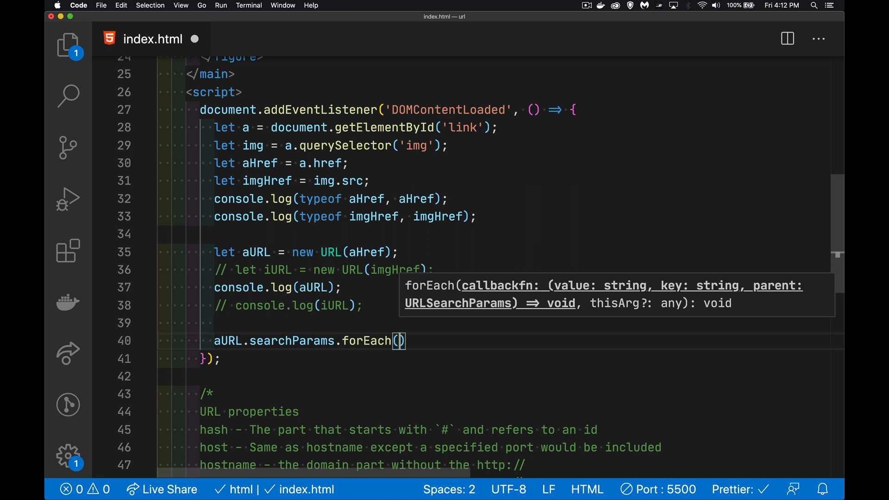
text(())
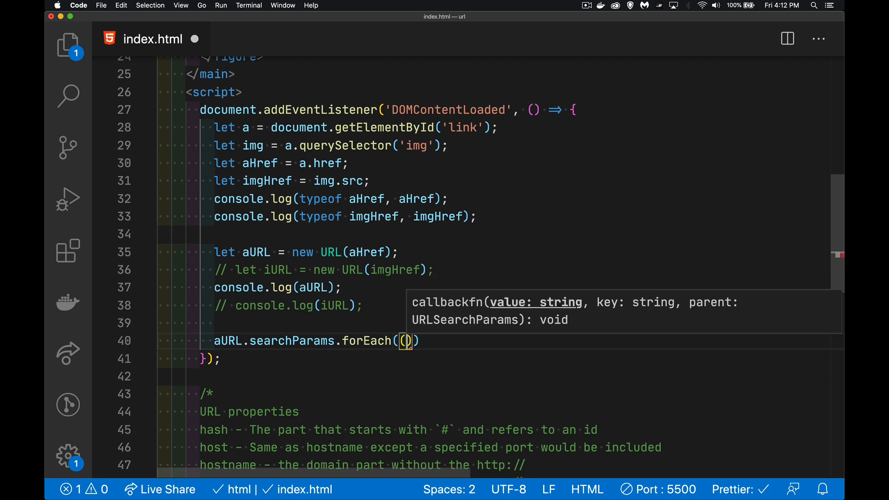
text(val)
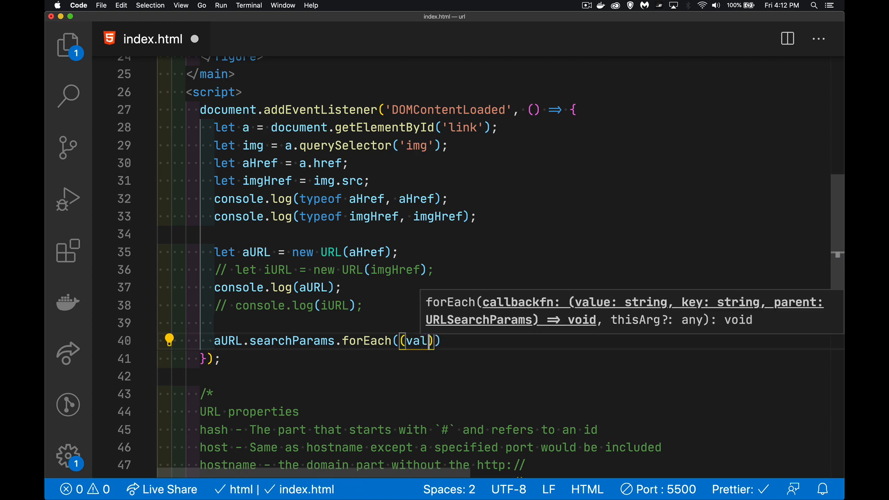
text(, key)
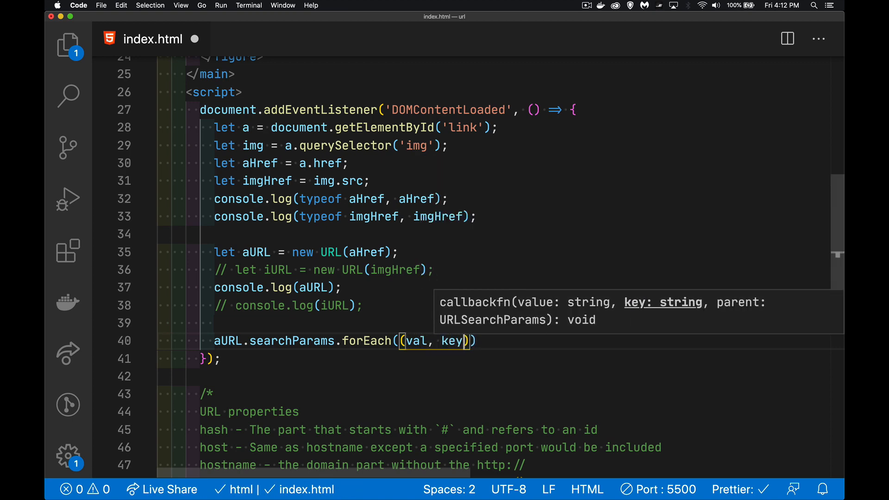
Rename the parameter to name and have the callback log name, '::' and val.
key(Backspace)
text(nam)
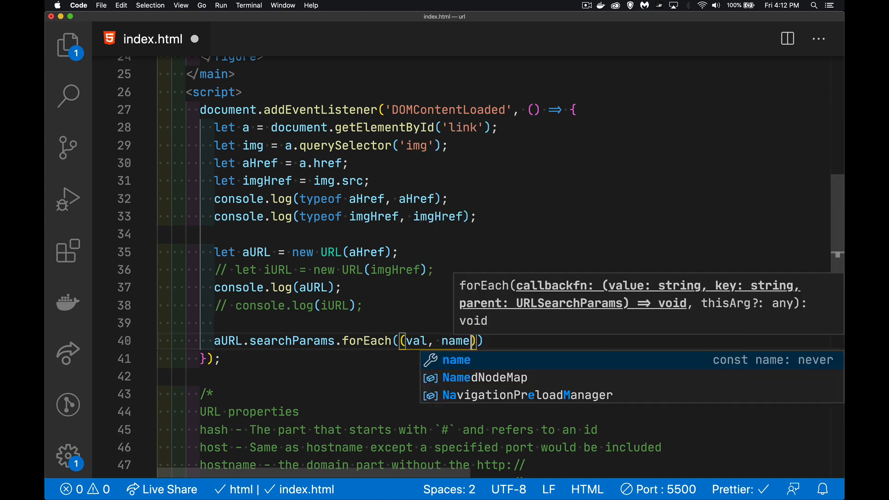
text(=>{)
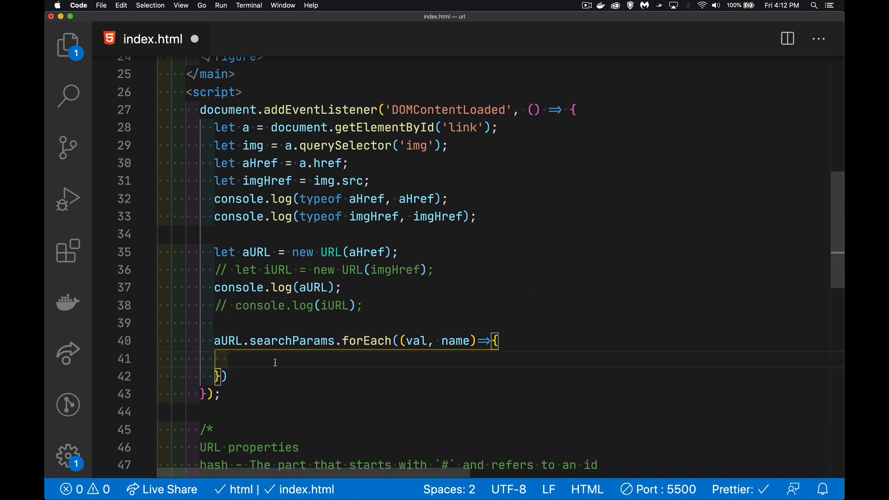
text(consoll)
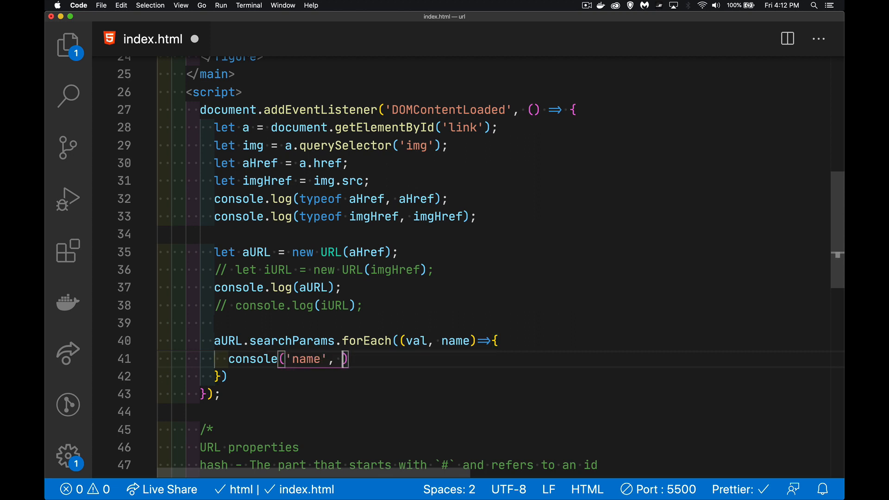
key(Backspace)
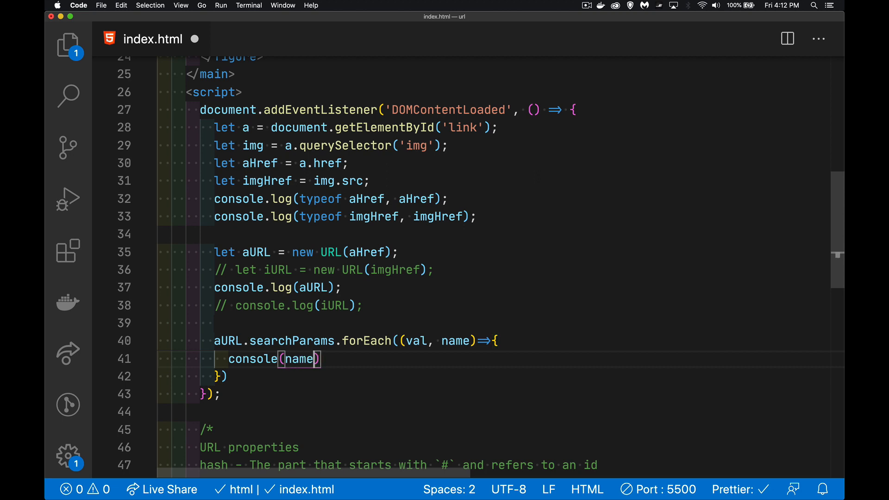
text(, ':: ')
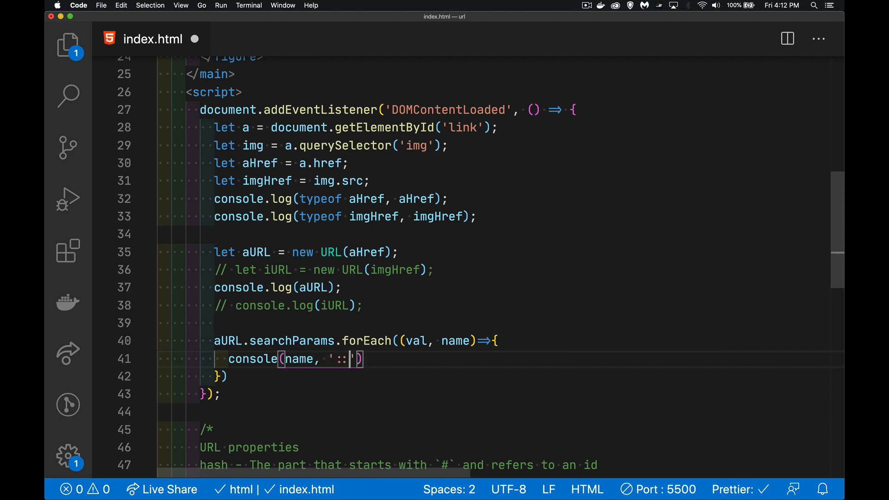
text(,)
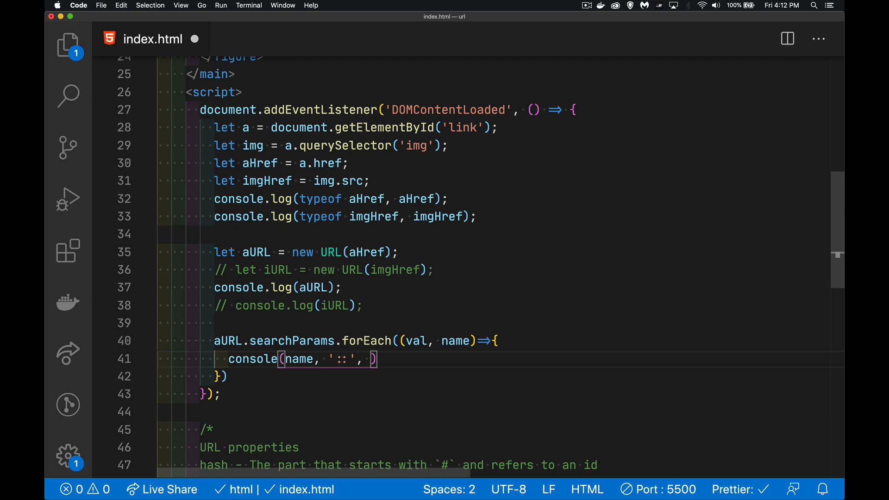
text(val)
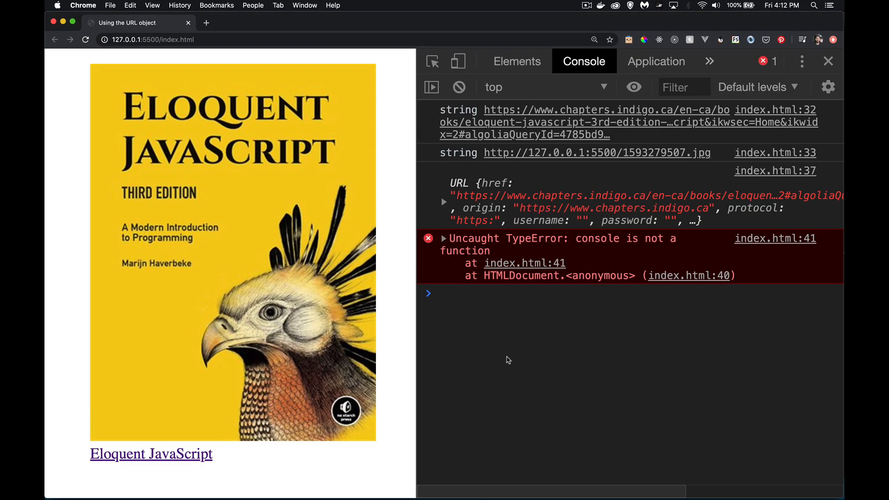
mouse_move(607, 350)
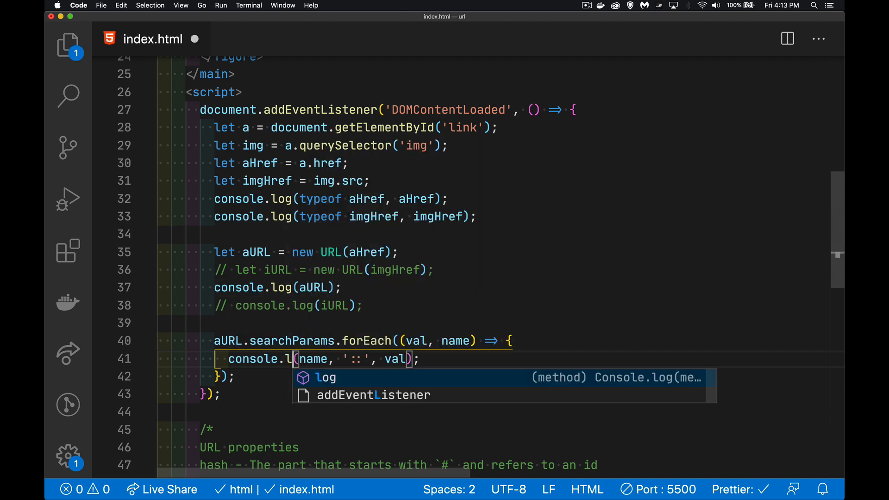
text(o)
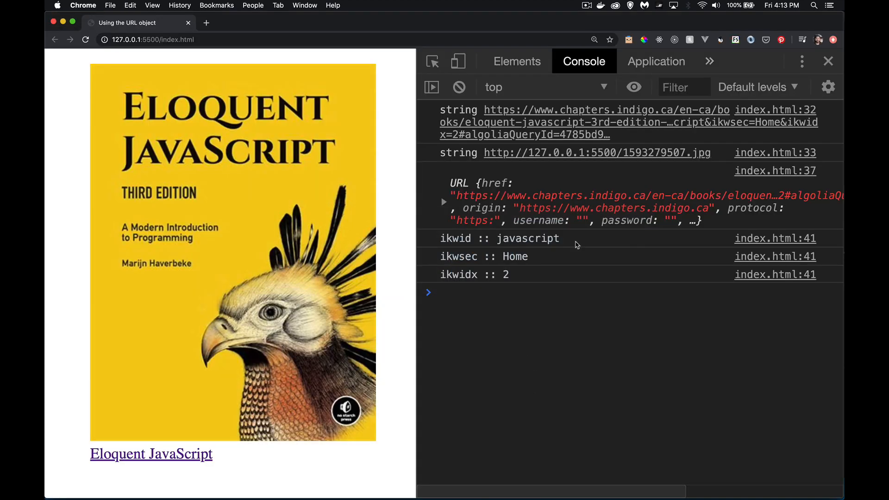
mouse_move(712, 268)
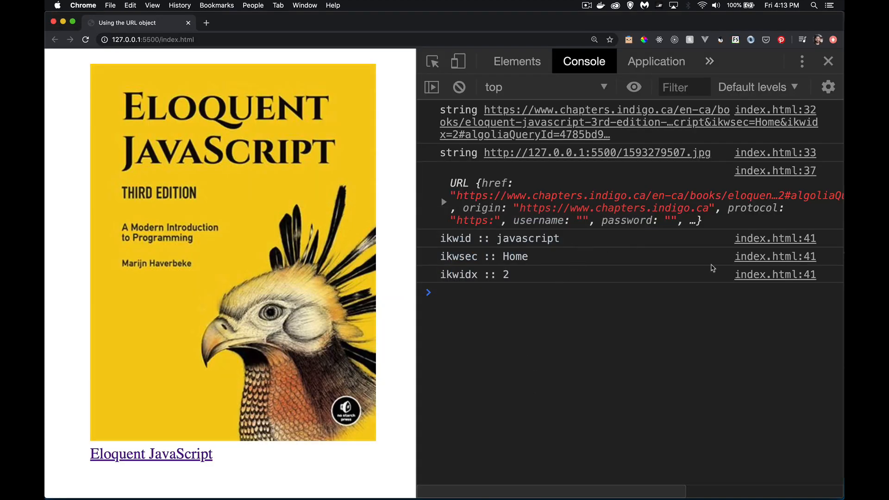
mouse_move(565, 273)
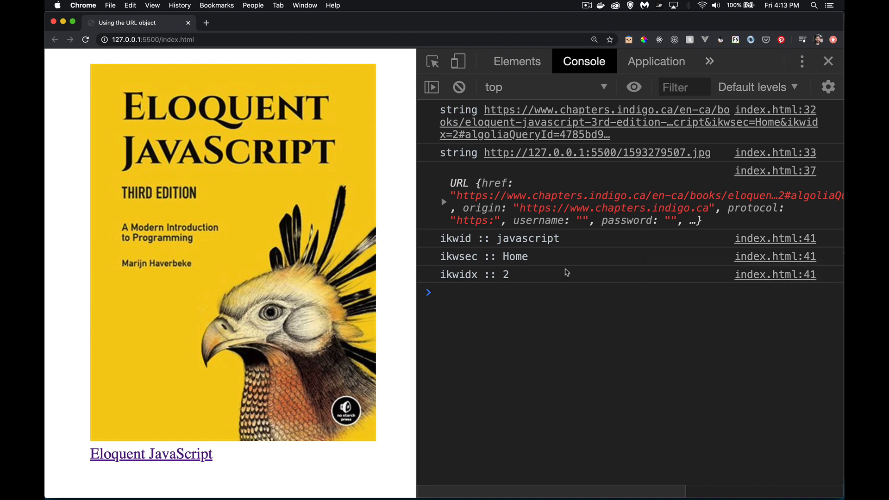
mouse_move(465, 247)
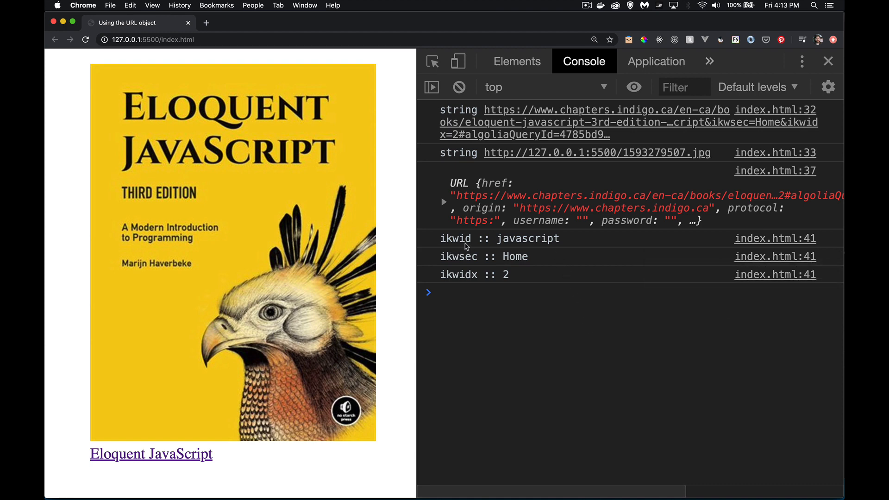
mouse_move(512, 259)
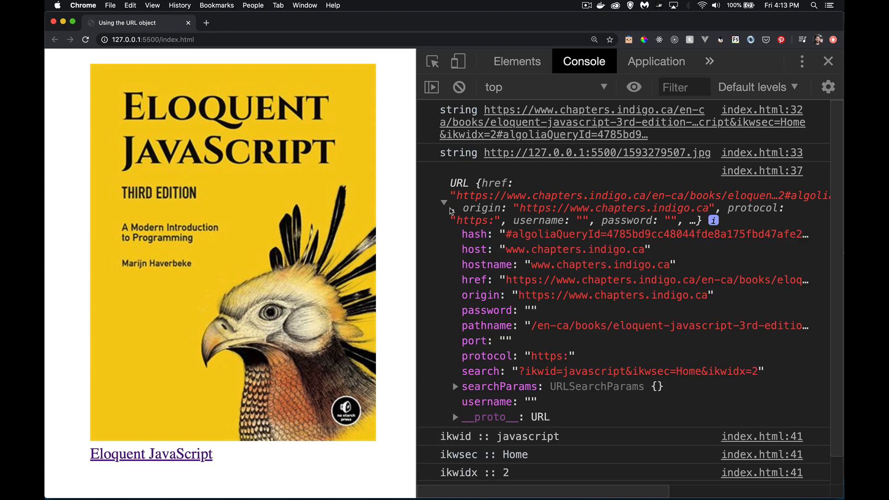
Expand the logged URL's searchParams to list methods like append, forEach, get and getAll.
scroll(down, 3)
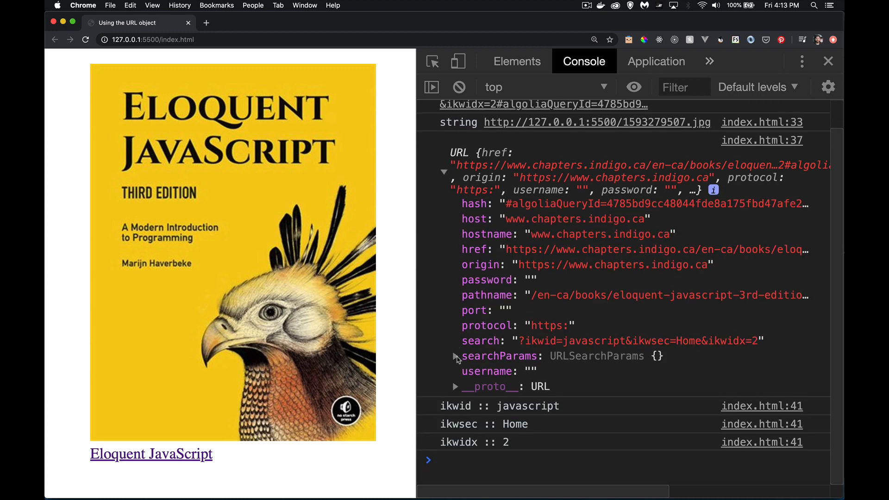
click(455, 356)
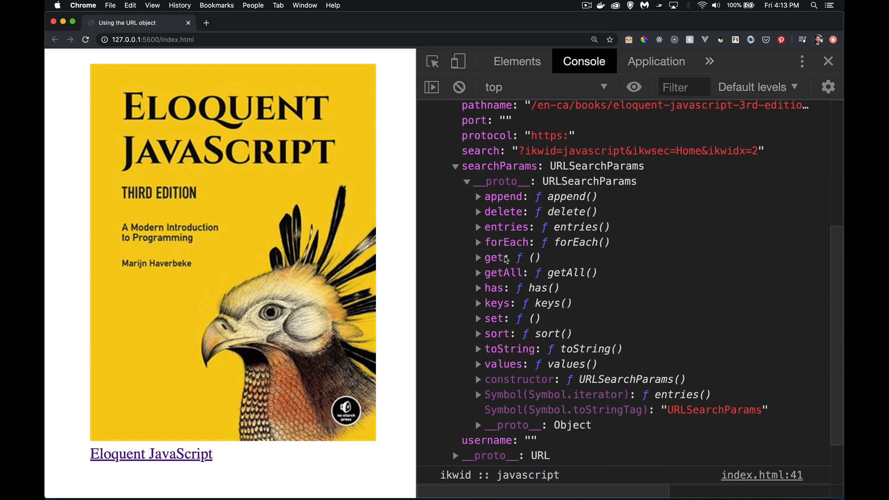
mouse_move(496, 269)
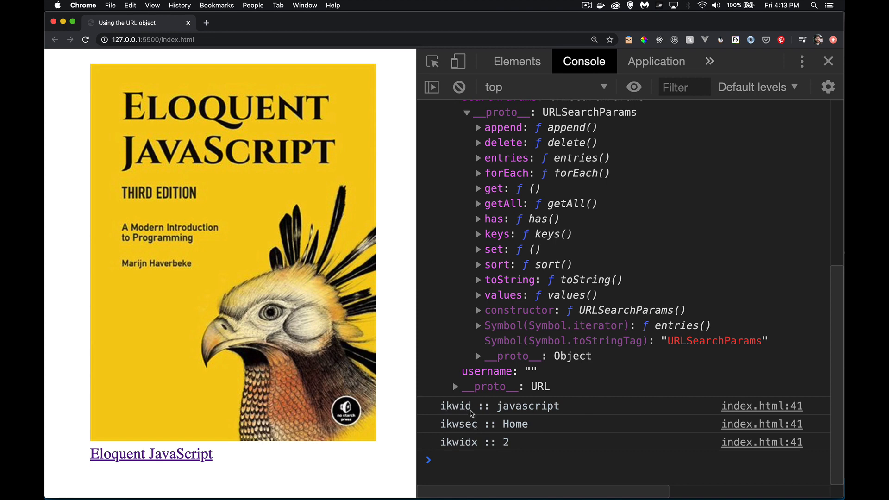
mouse_move(541, 407)
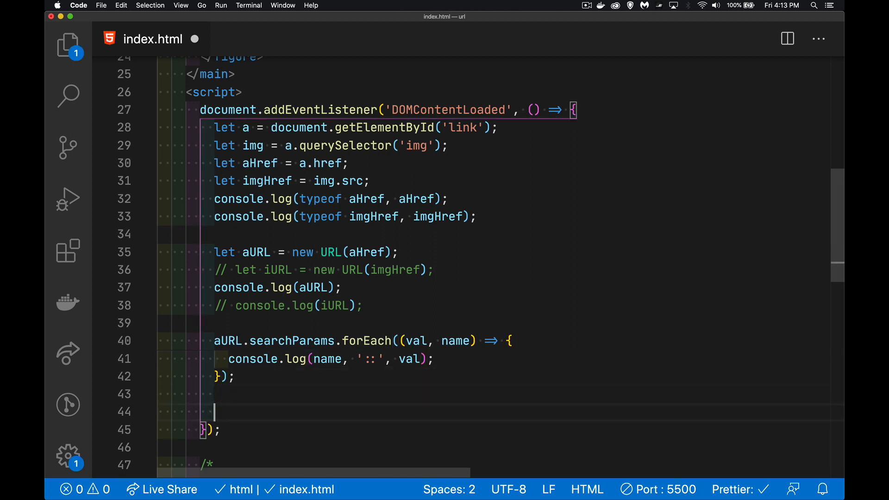
Add let val = aURL.searchParams.get('ikwid') and console.log(val) below the forEach loop.
text(aURL.searchParams.get()
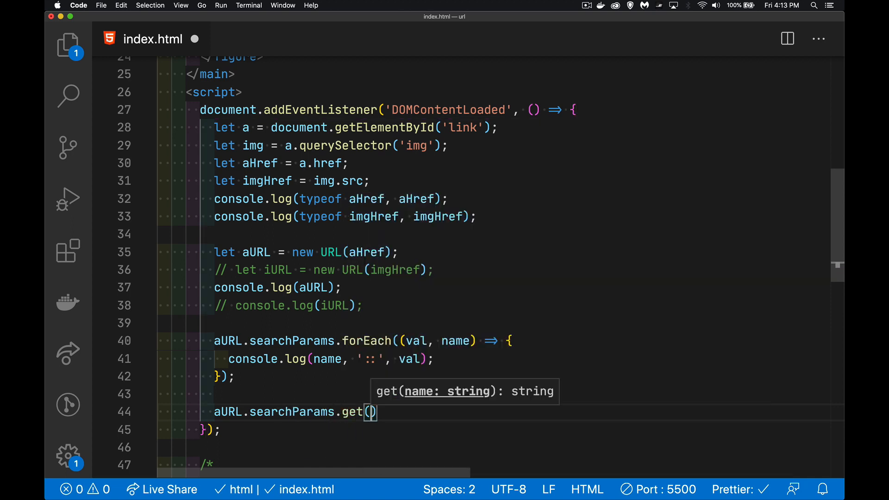
text('i')
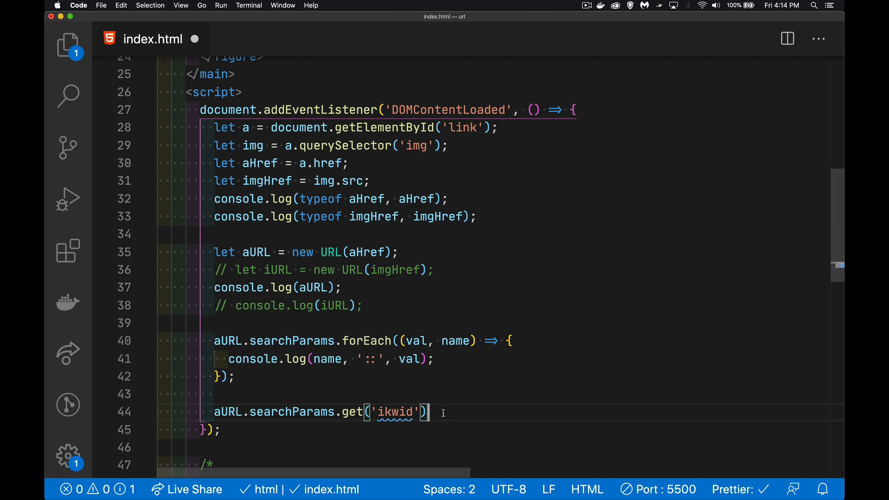
text(let val =)
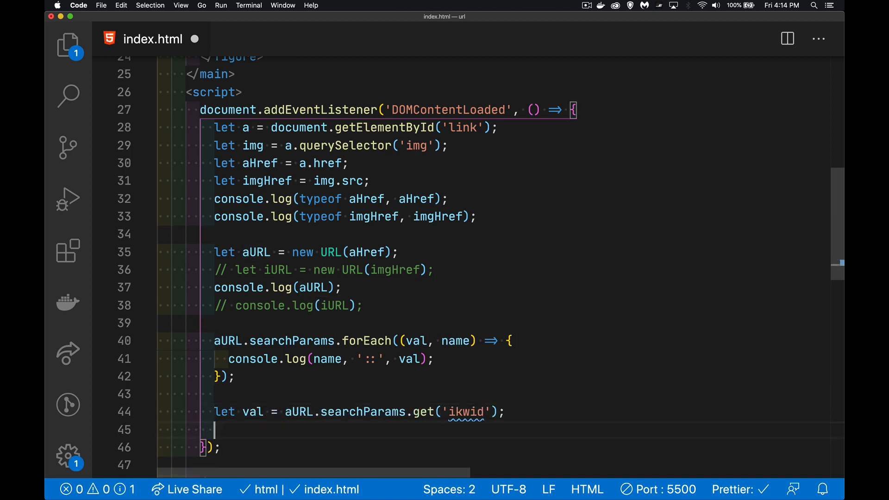
text(console.log(val);)
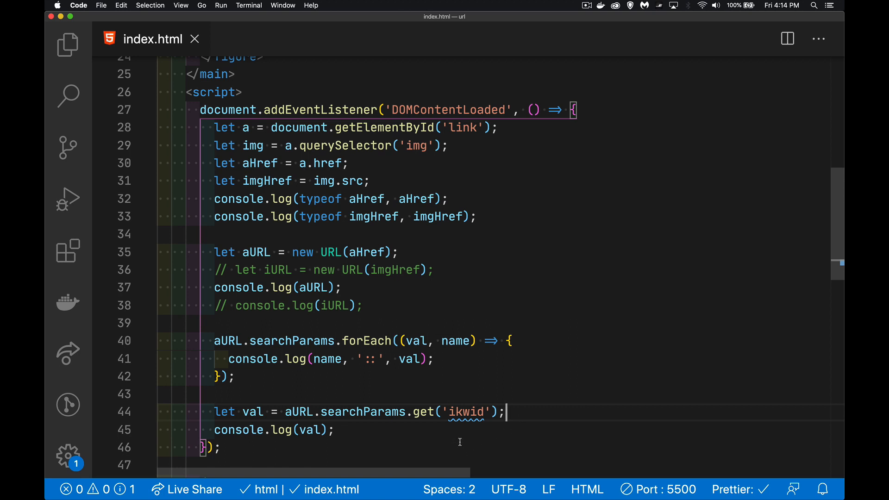
mouse_move(479, 440)
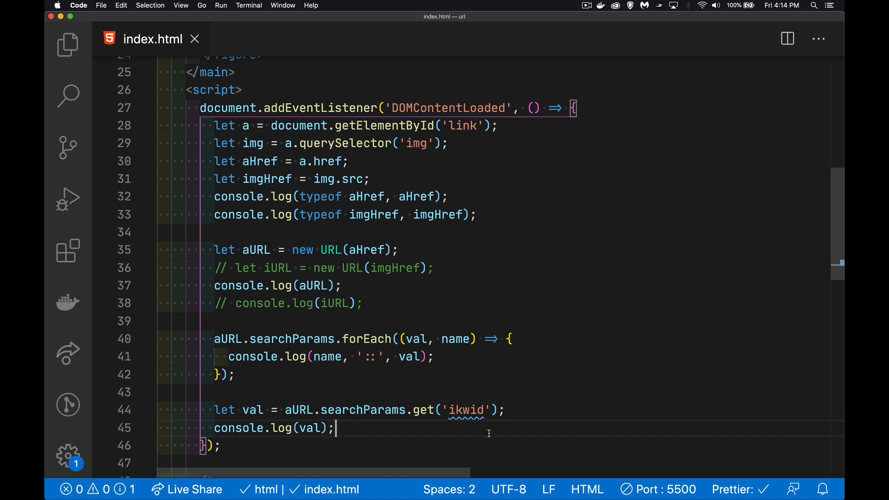
scroll(down, 3)
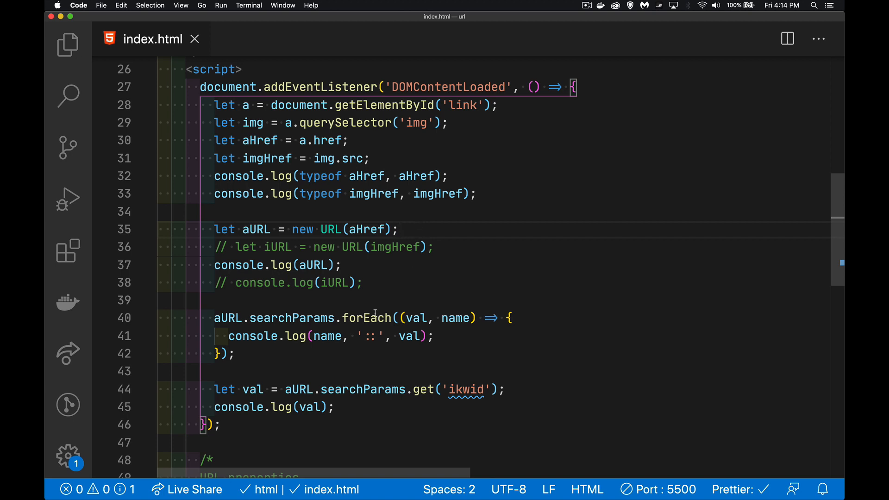
click(237, 354)
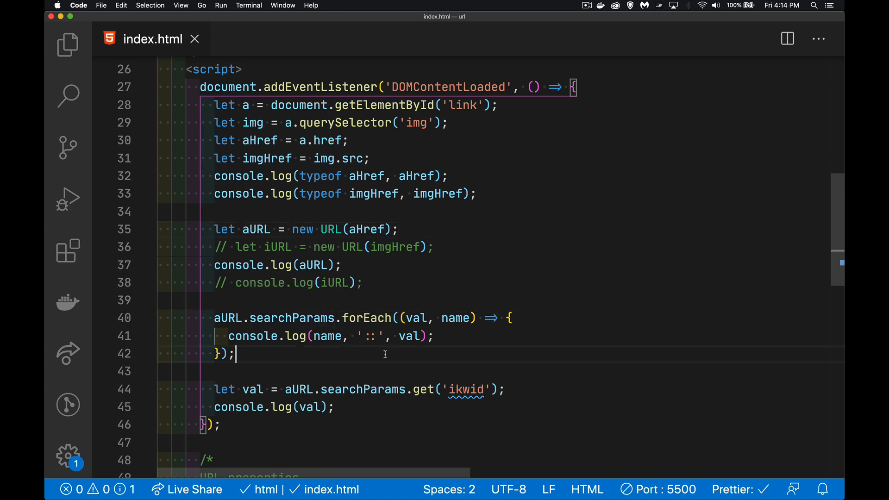